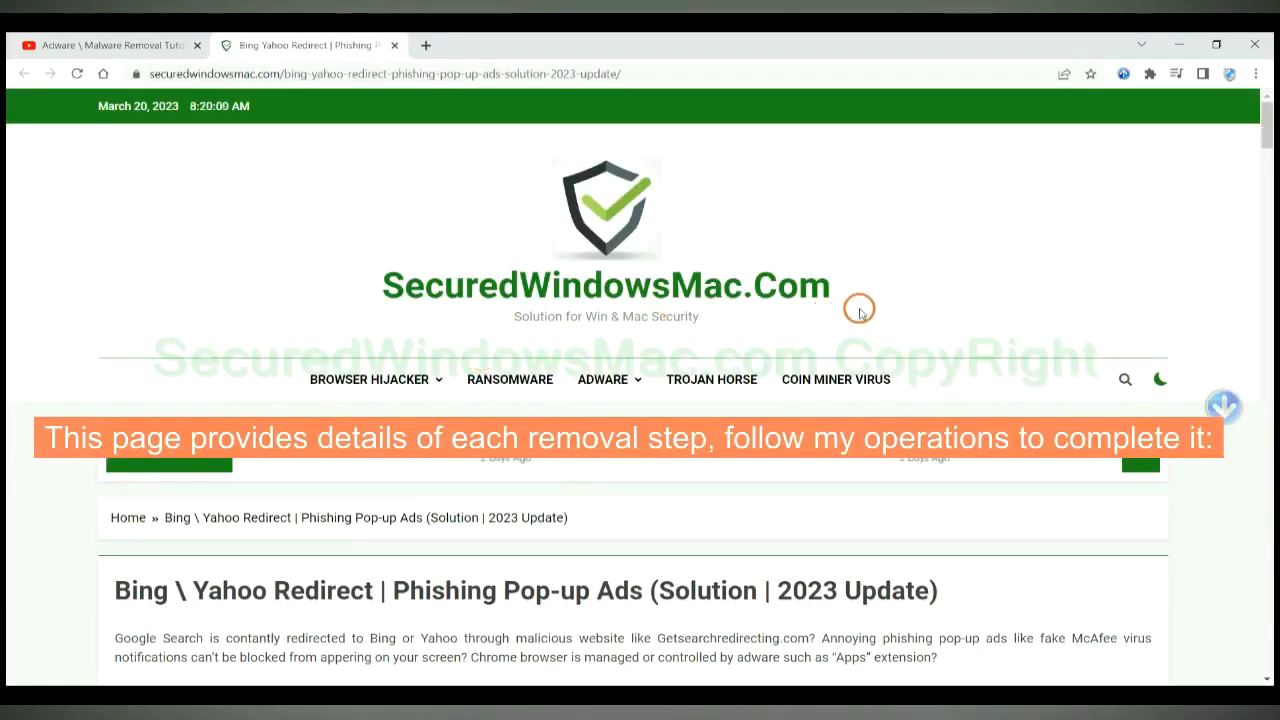
# Scroll past the fake alert screenshots to the 'Instant Automatic Removal' download buttons.
pyautogui.scroll(-3)
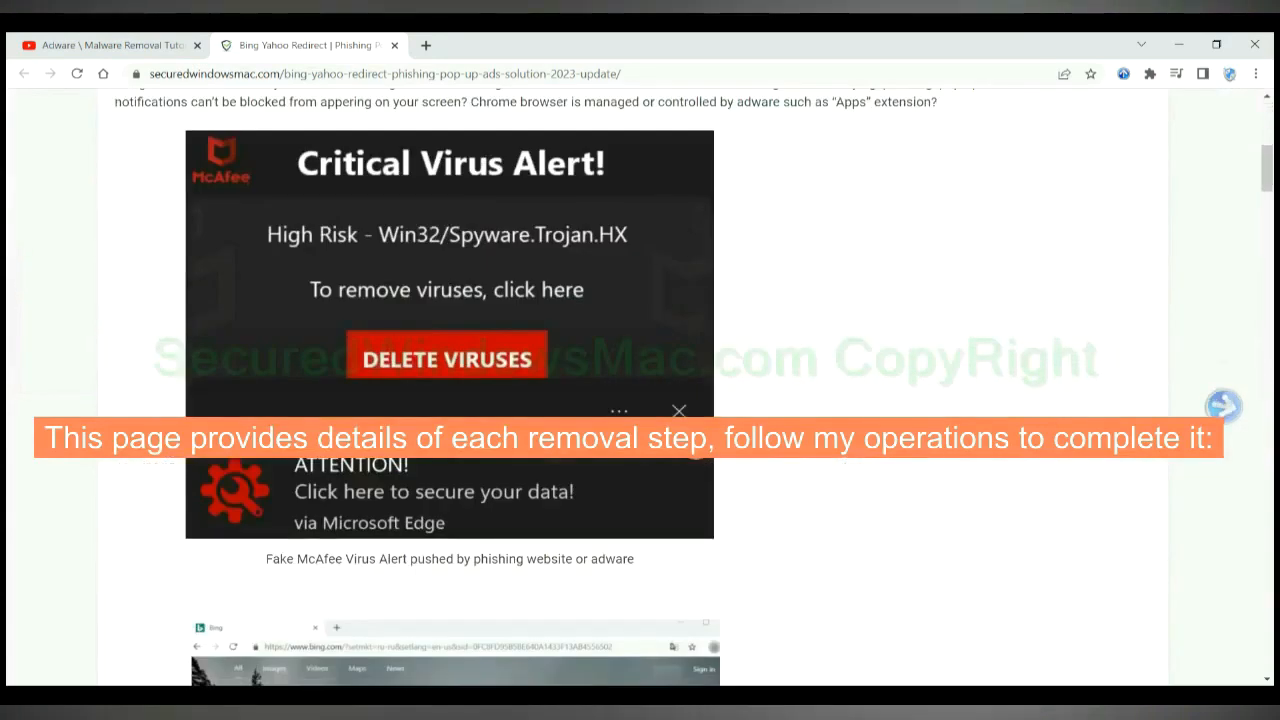
pyautogui.scroll(-3)
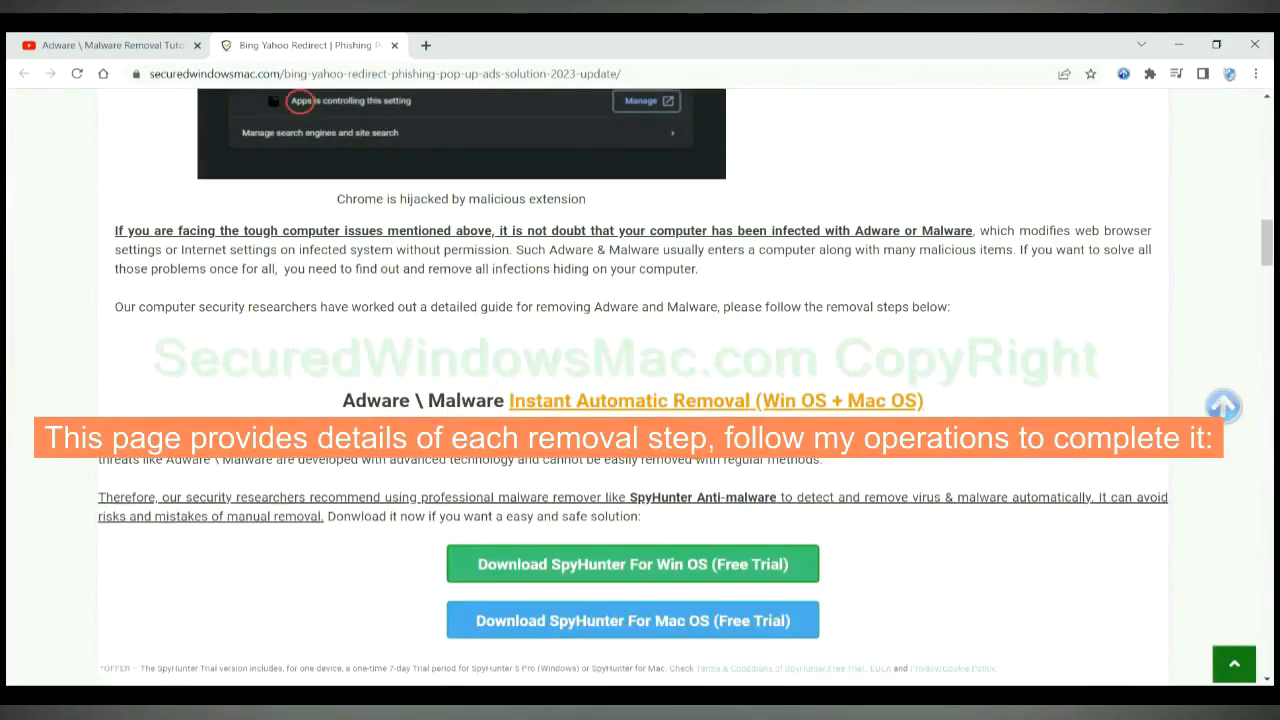
pyautogui.scroll(-3)
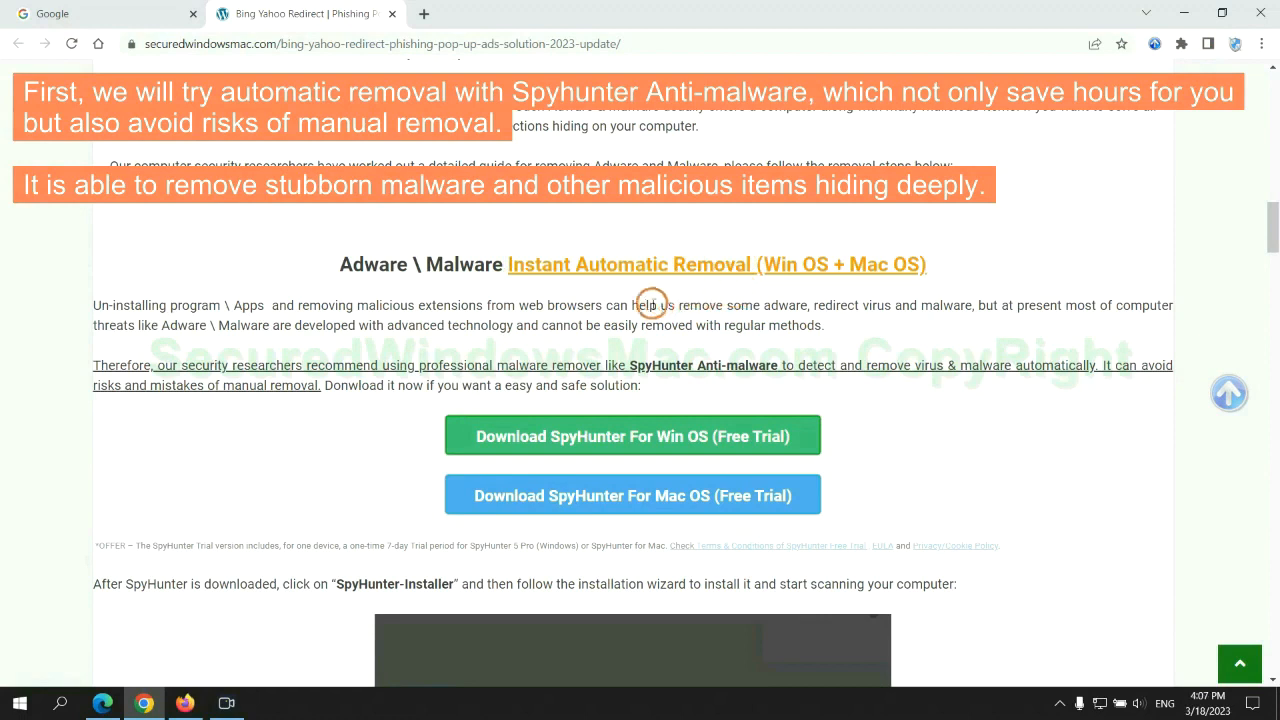
pyautogui.moveTo(484, 296)
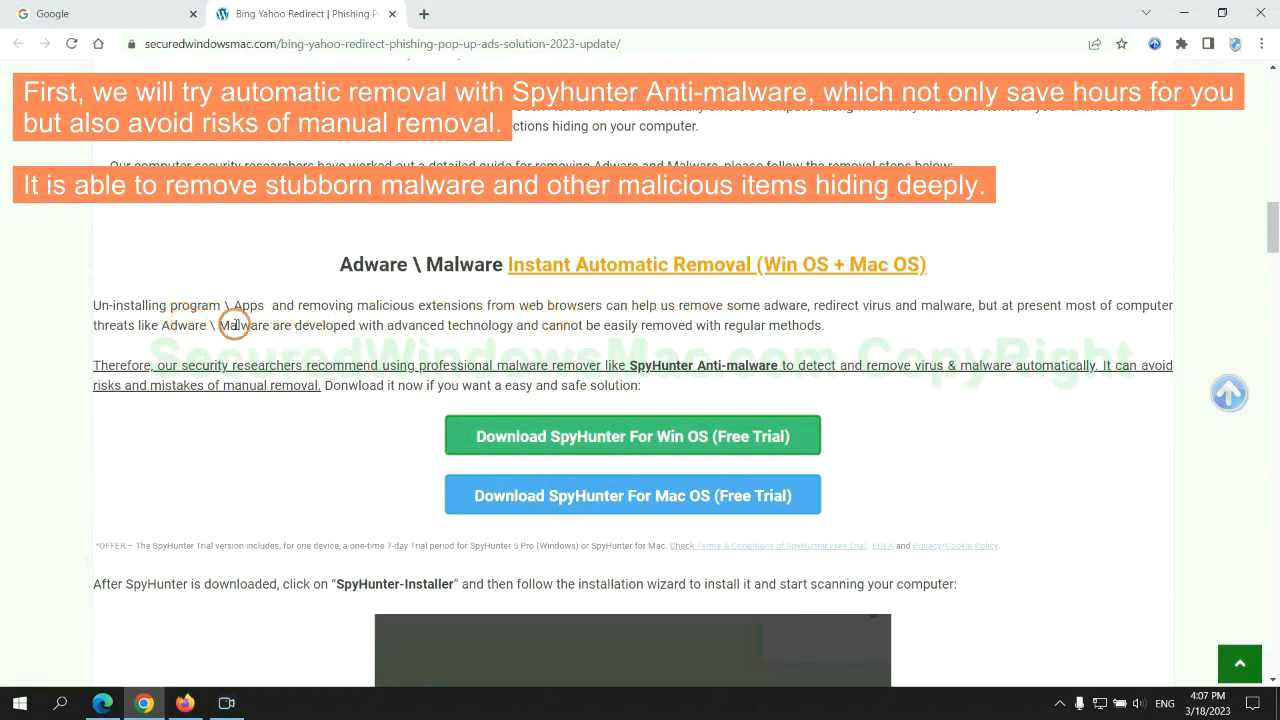
# Download SpyHunter for Win OS and keep the installer despite the harmful-file warning.
pyautogui.scroll(-3)
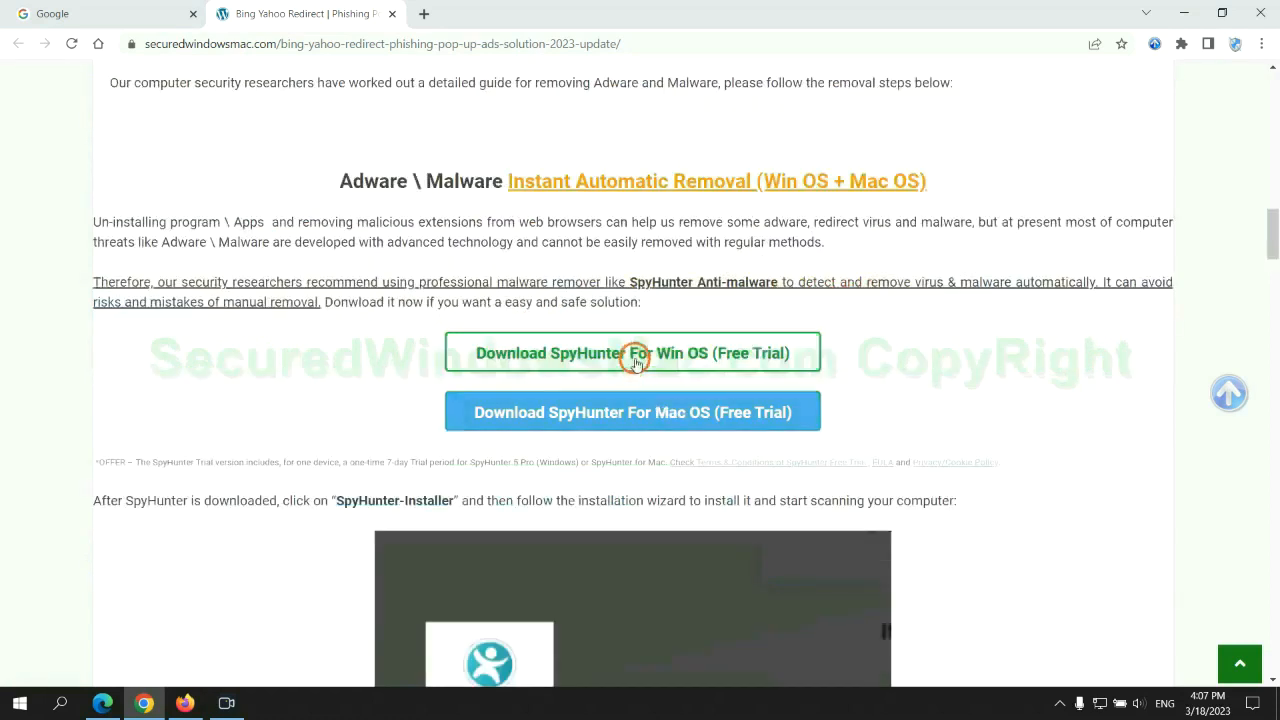
pyautogui.moveTo(644, 412)
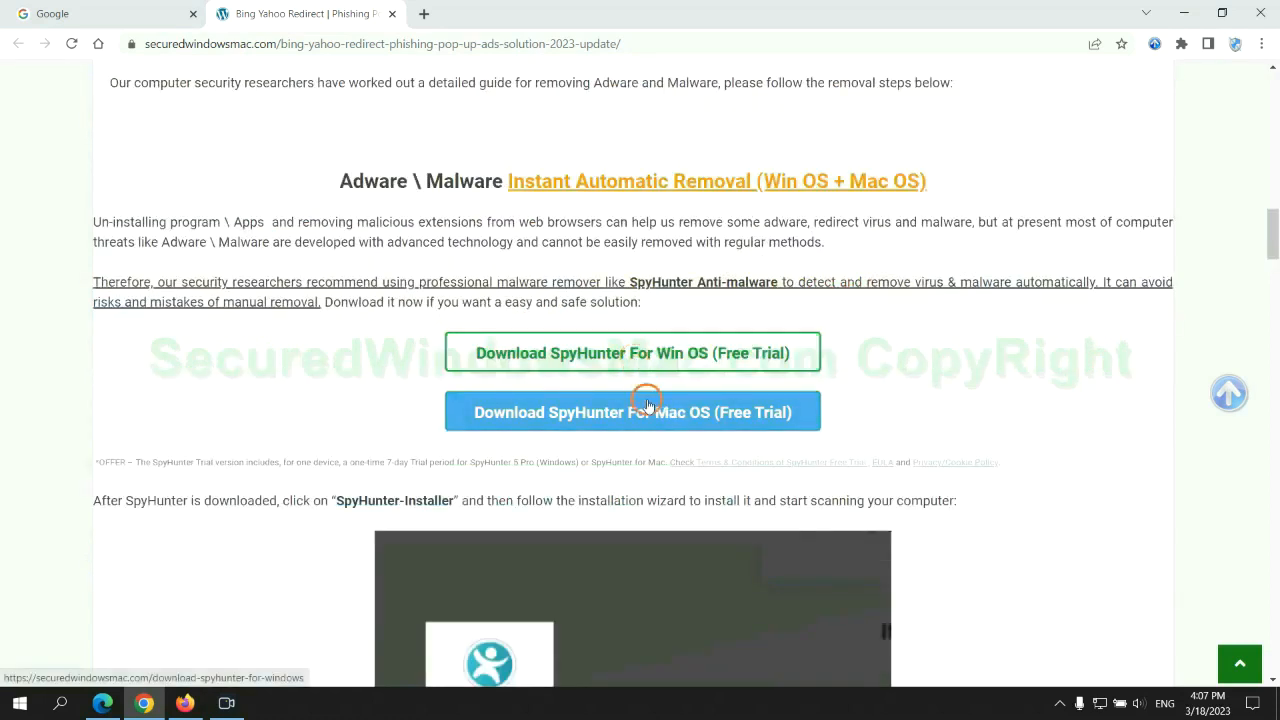
pyautogui.scroll(-3)
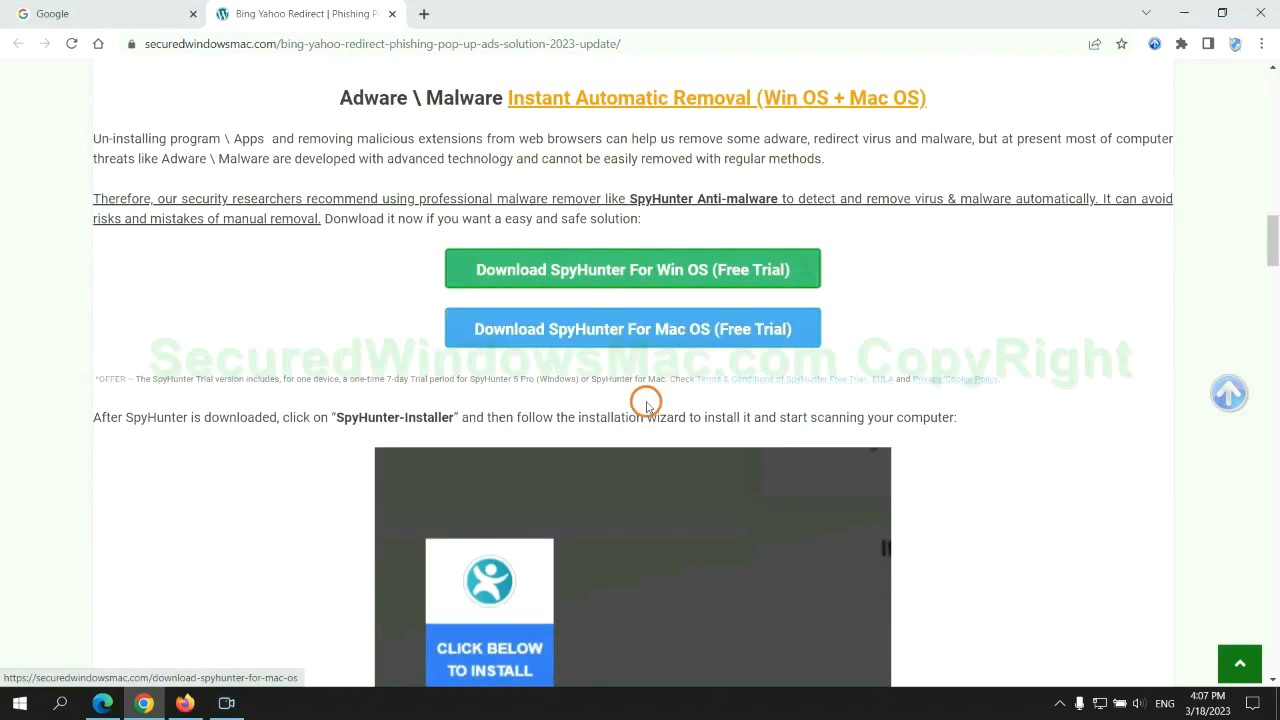
pyautogui.click(632, 328)
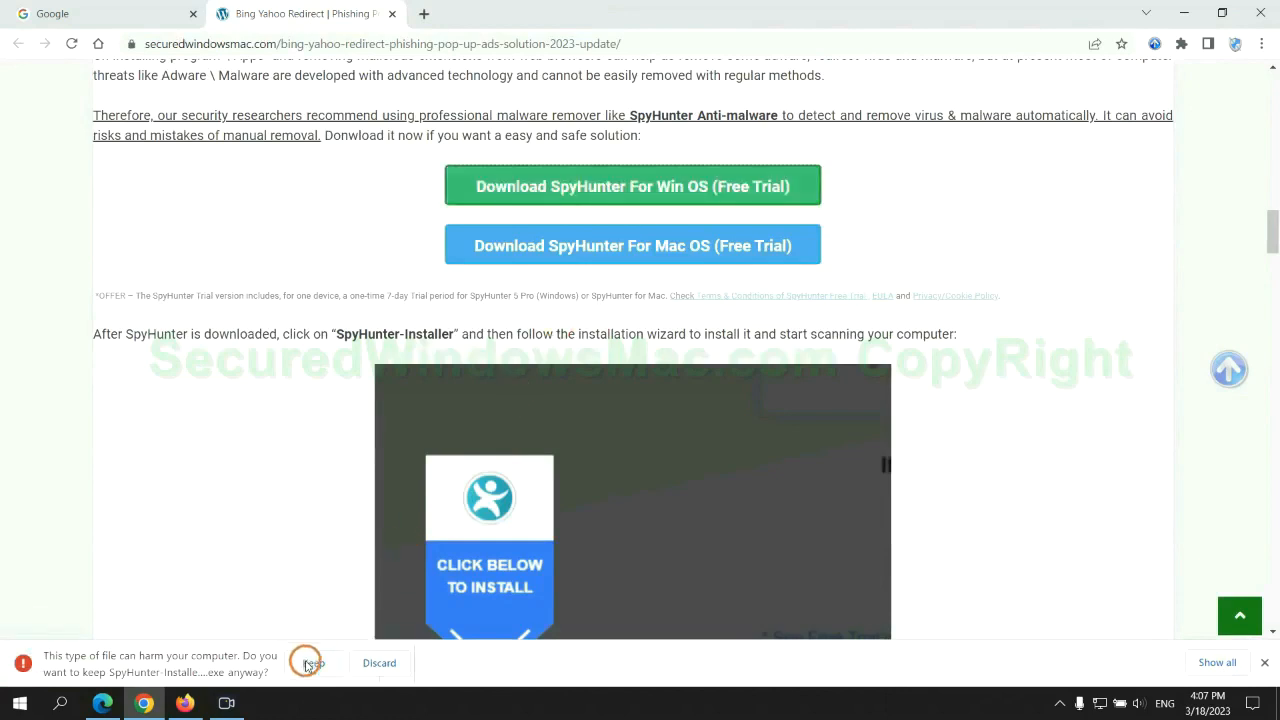
pyautogui.click(312, 664)
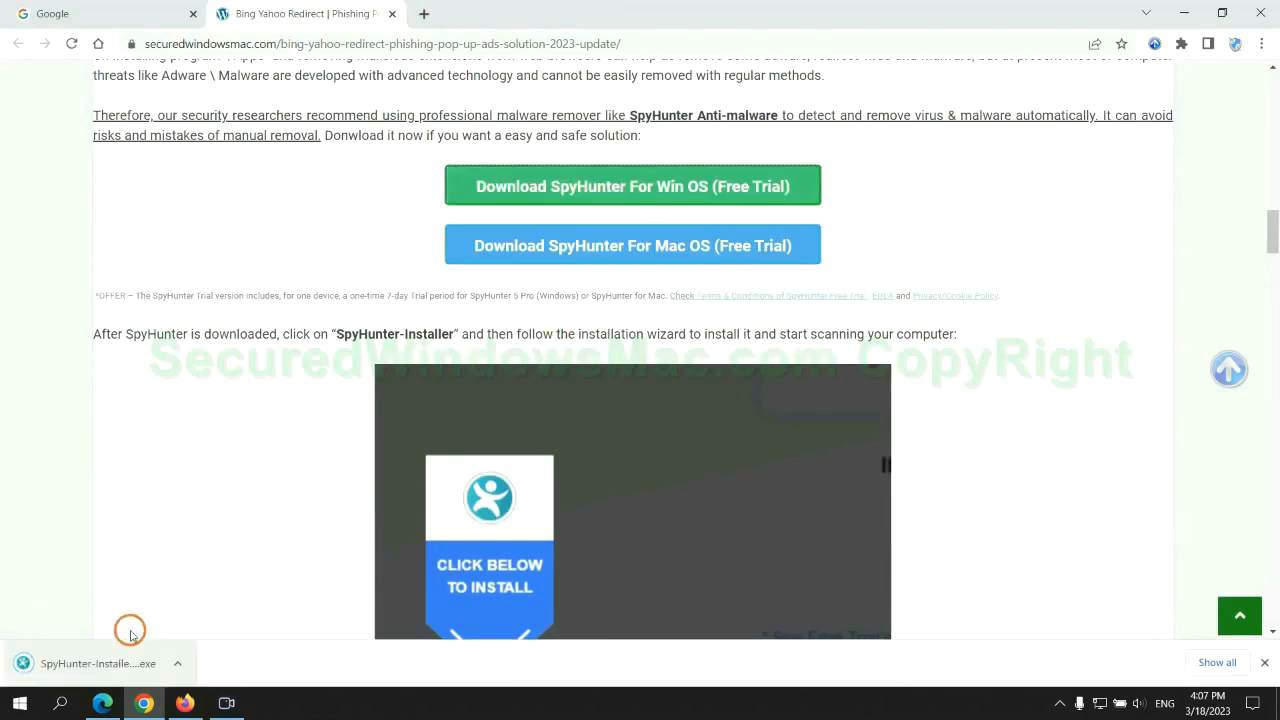
# Launch the downloaded SpyHunter installer from the download bar.
pyautogui.click(96, 664)
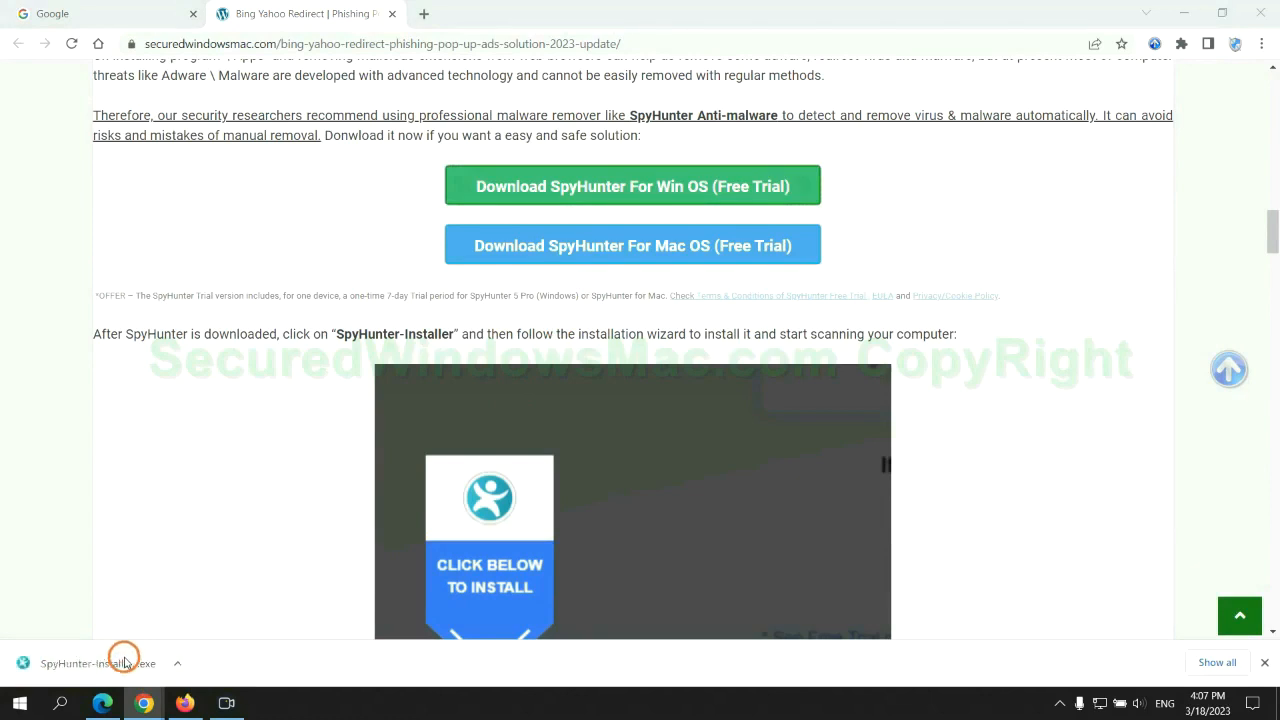
pyautogui.click(98, 664)
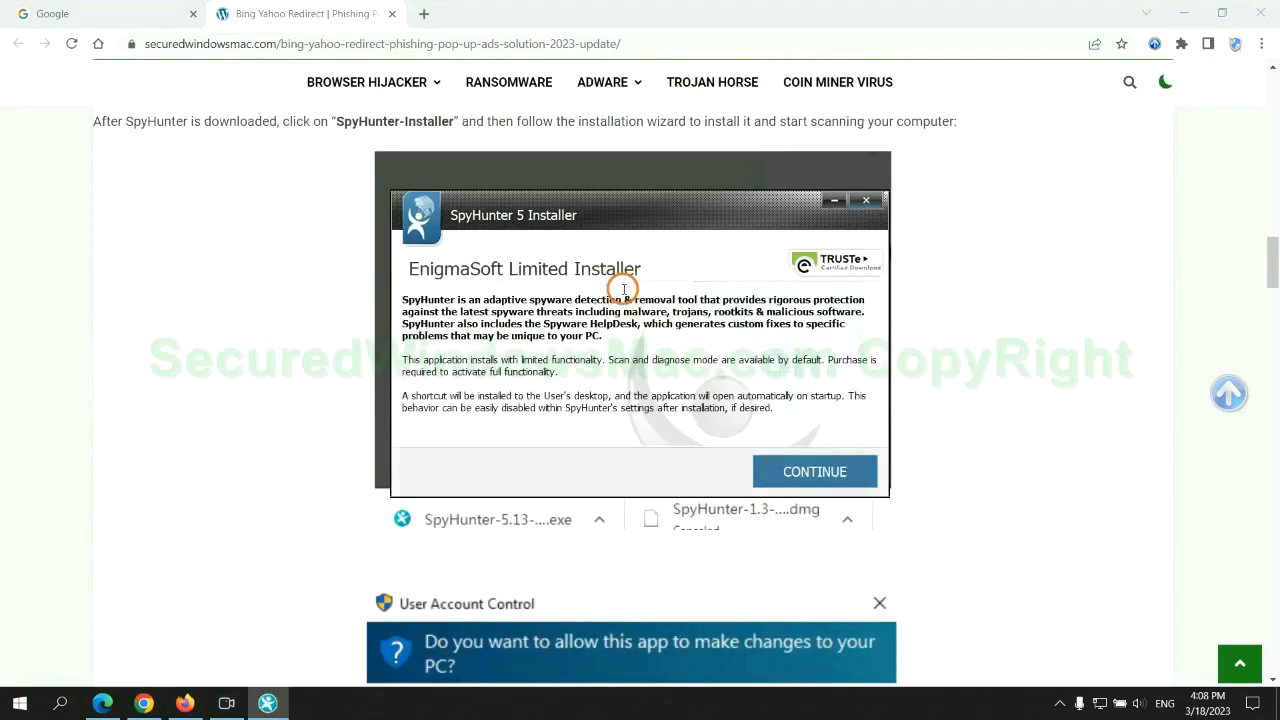
pyautogui.moveTo(640, 236)
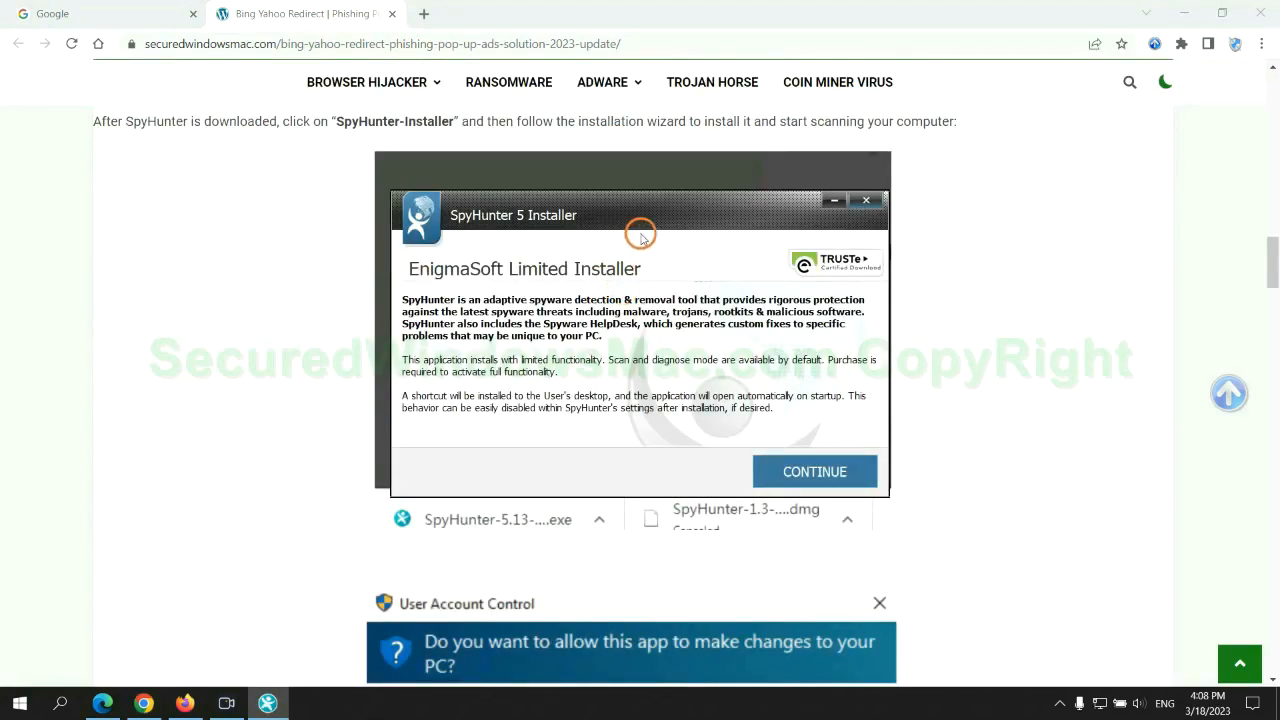
# Accept the EULA, install SpyHunter 5, scan, proceed past results and start the FREE Trial registration.
pyautogui.click(814, 472)
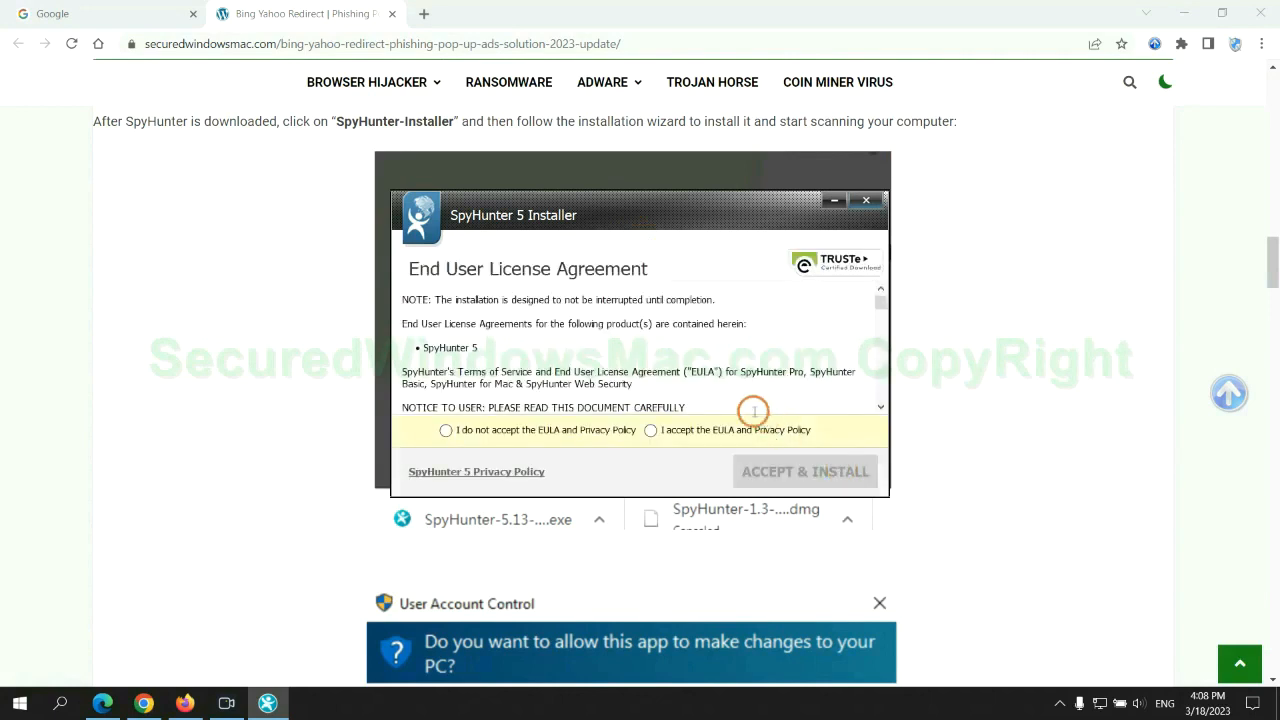
pyautogui.click(650, 430)
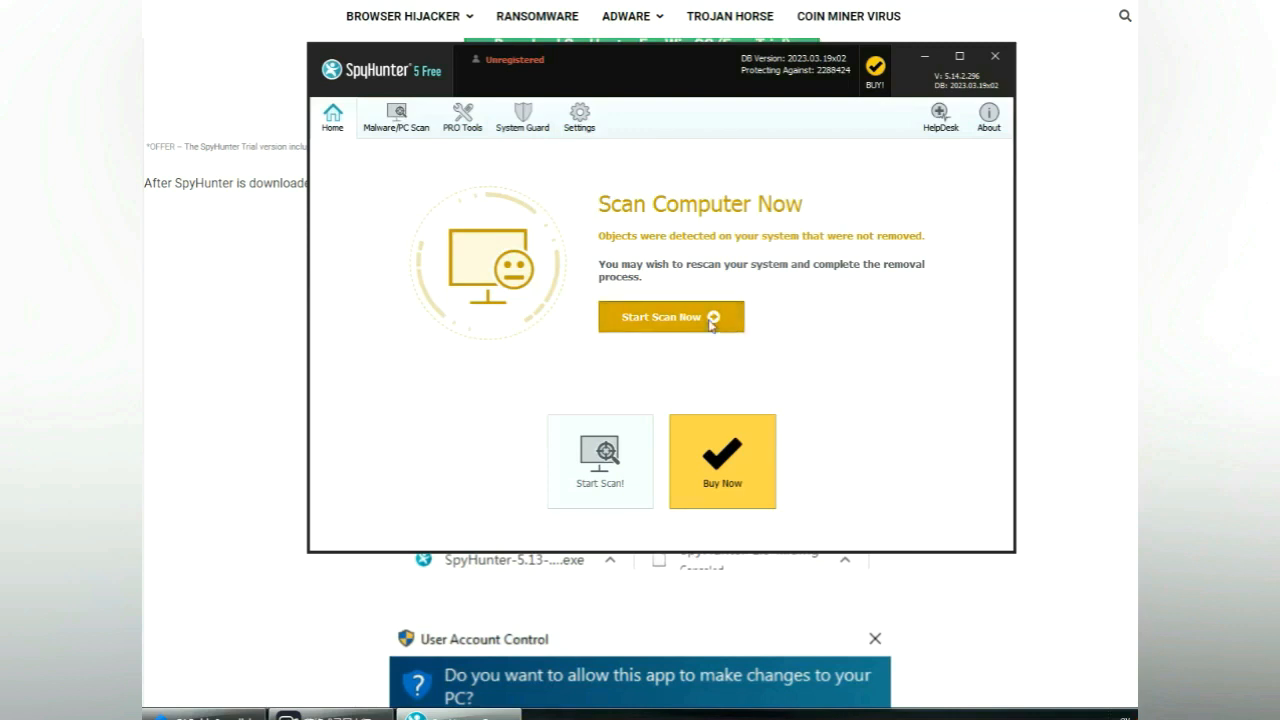
pyautogui.click(672, 316)
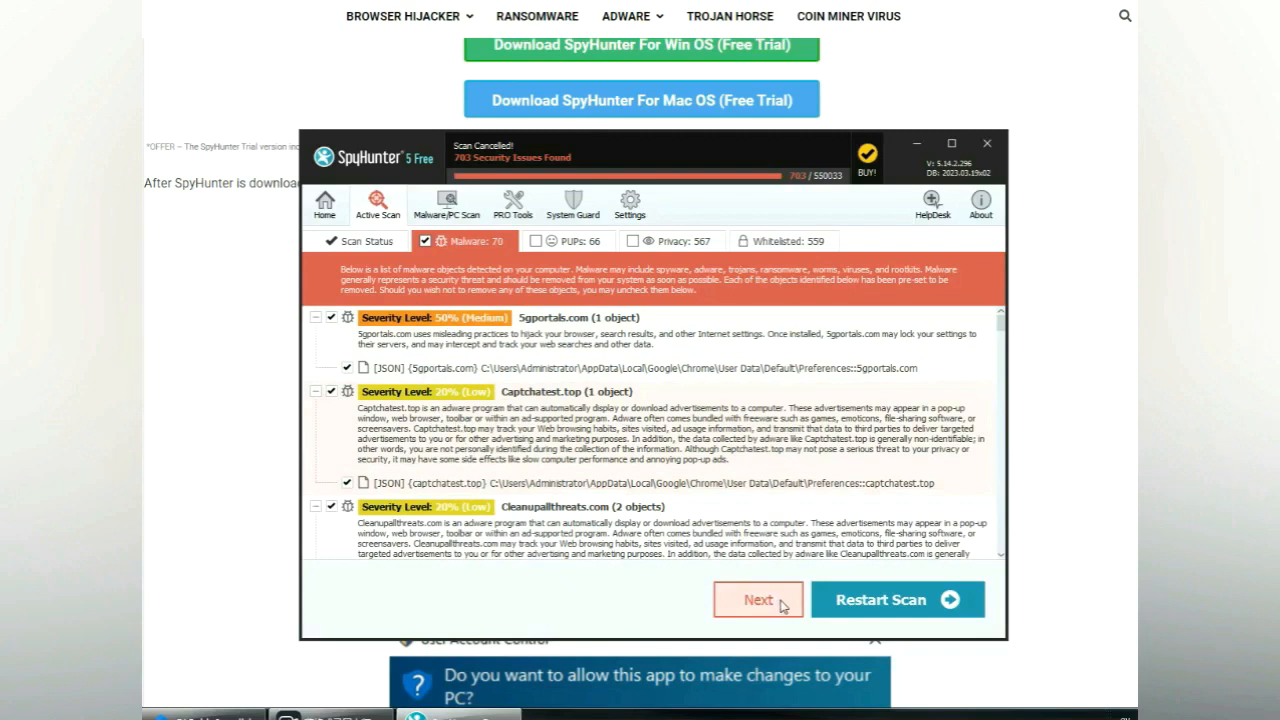
pyautogui.click(756, 600)
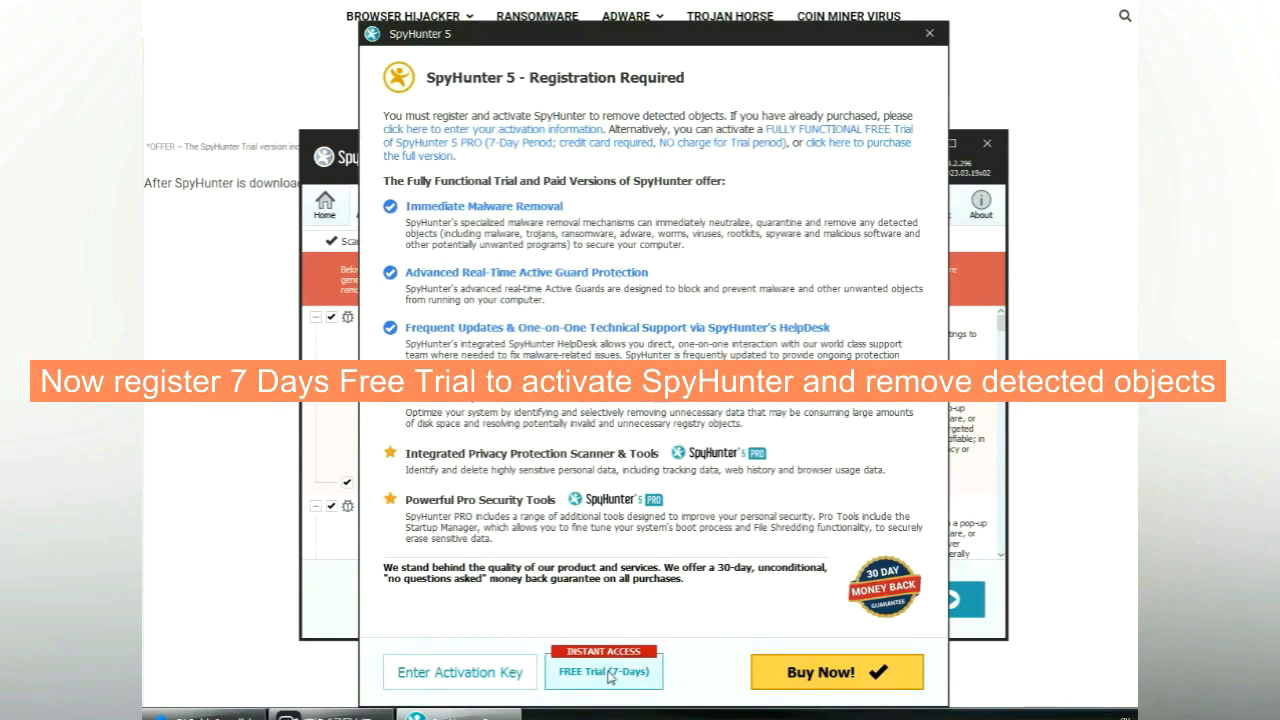
pyautogui.click(604, 672)
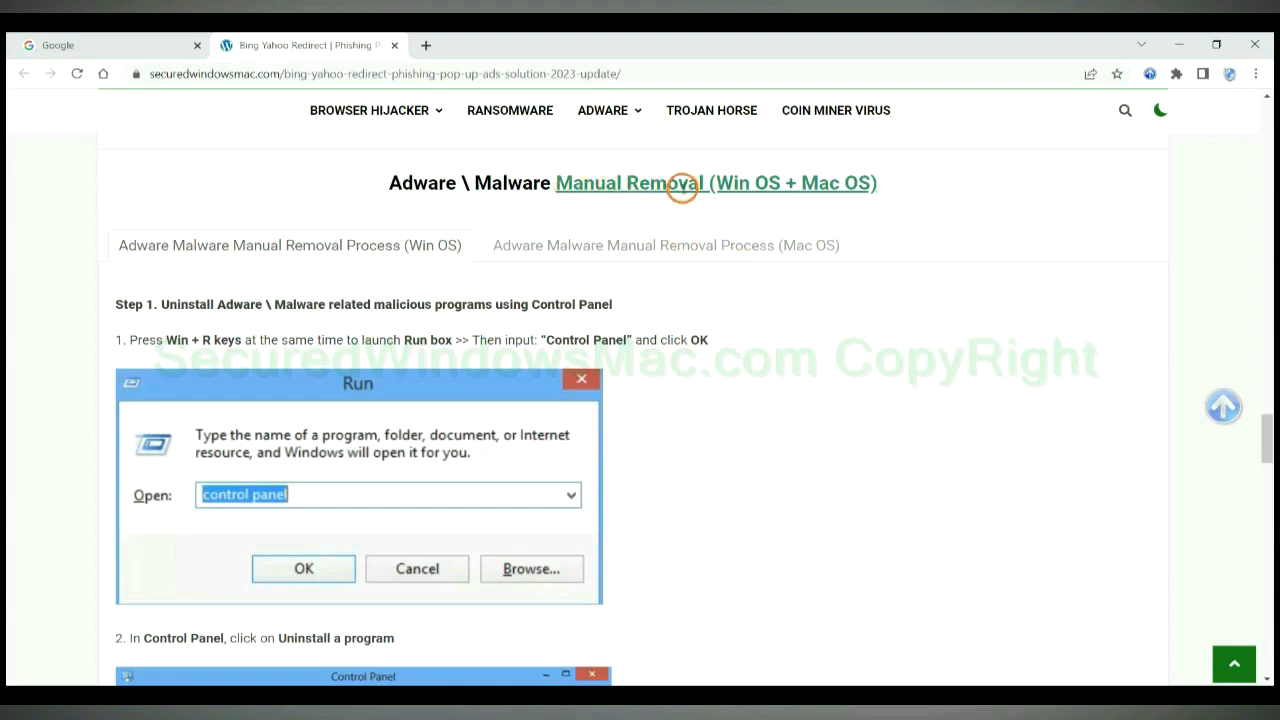
pyautogui.moveTo(724, 186)
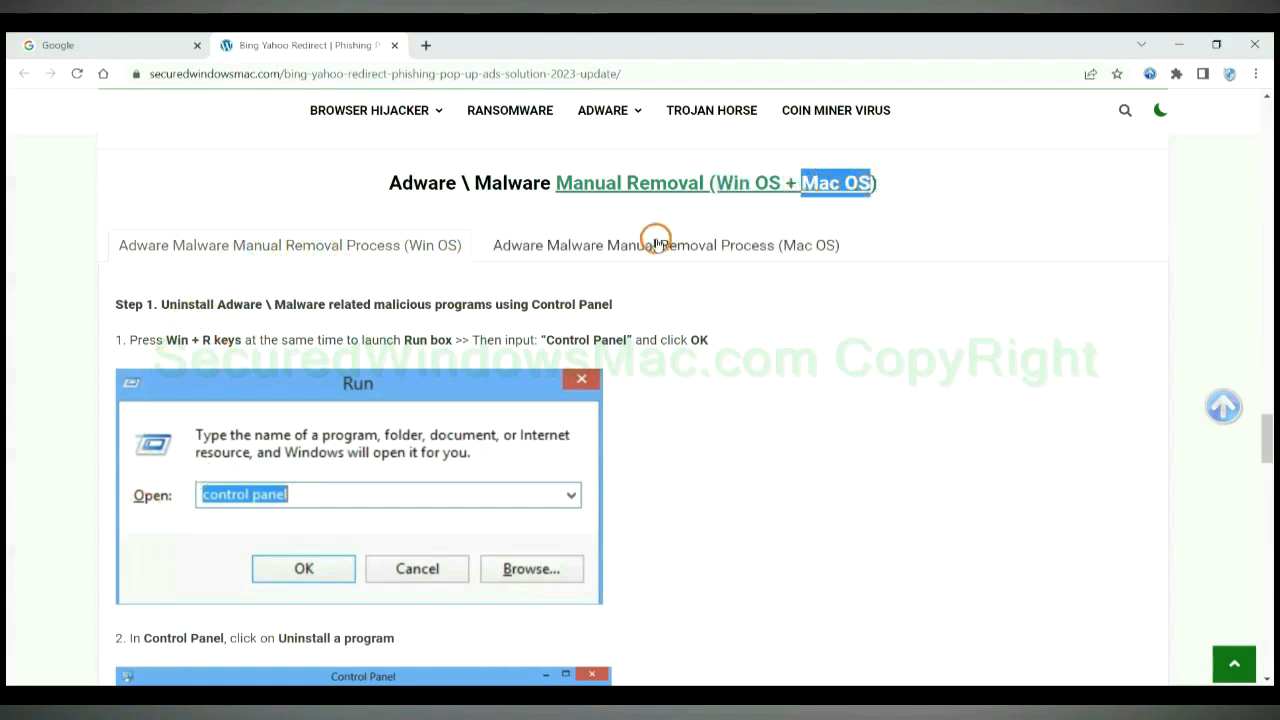
# Reach 'Adware \ Malware Manual Removal' and highlight the Step 1 uninstall heading.
pyautogui.click(664, 244)
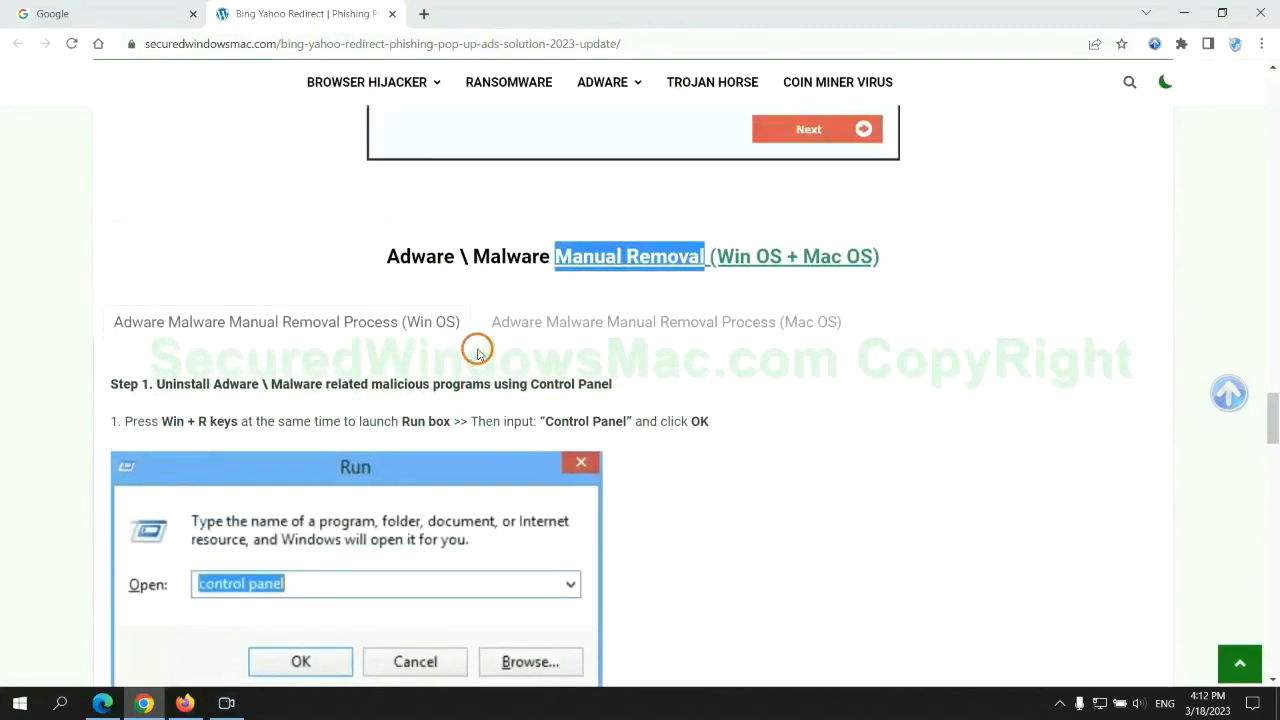
pyautogui.scroll(-3)
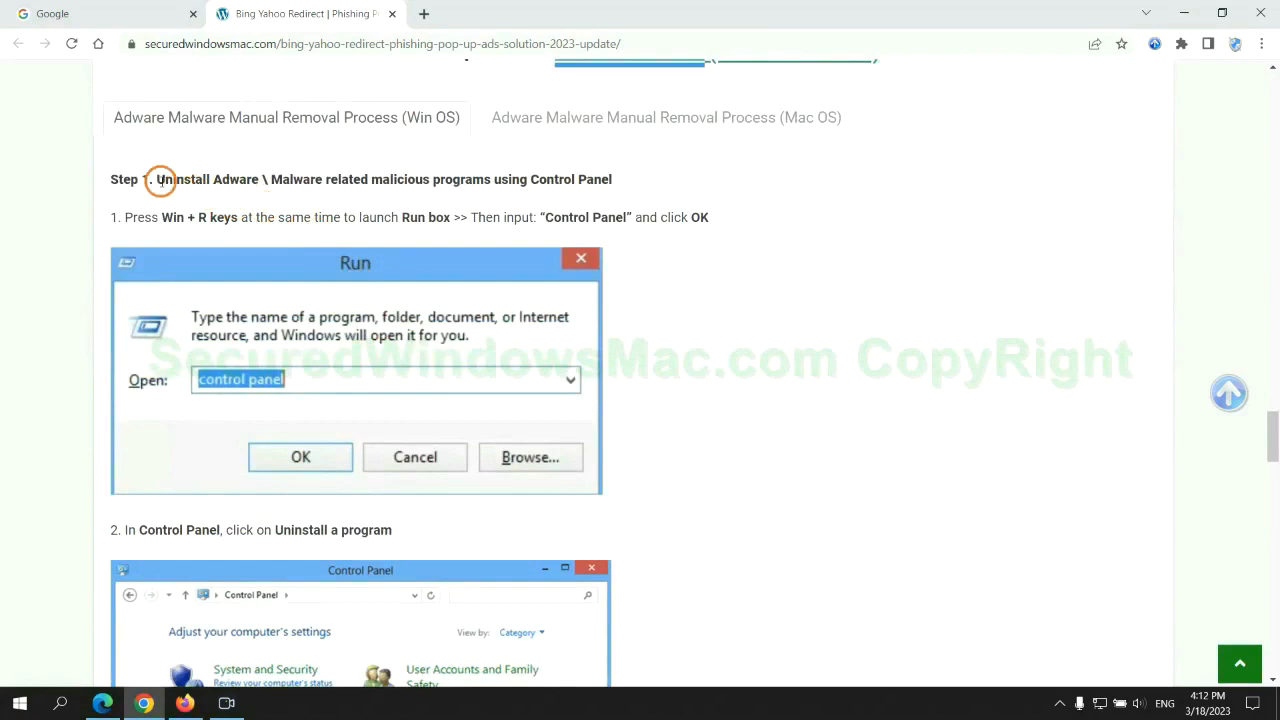
pyautogui.moveTo(156, 180); pyautogui.dragTo(428, 180)
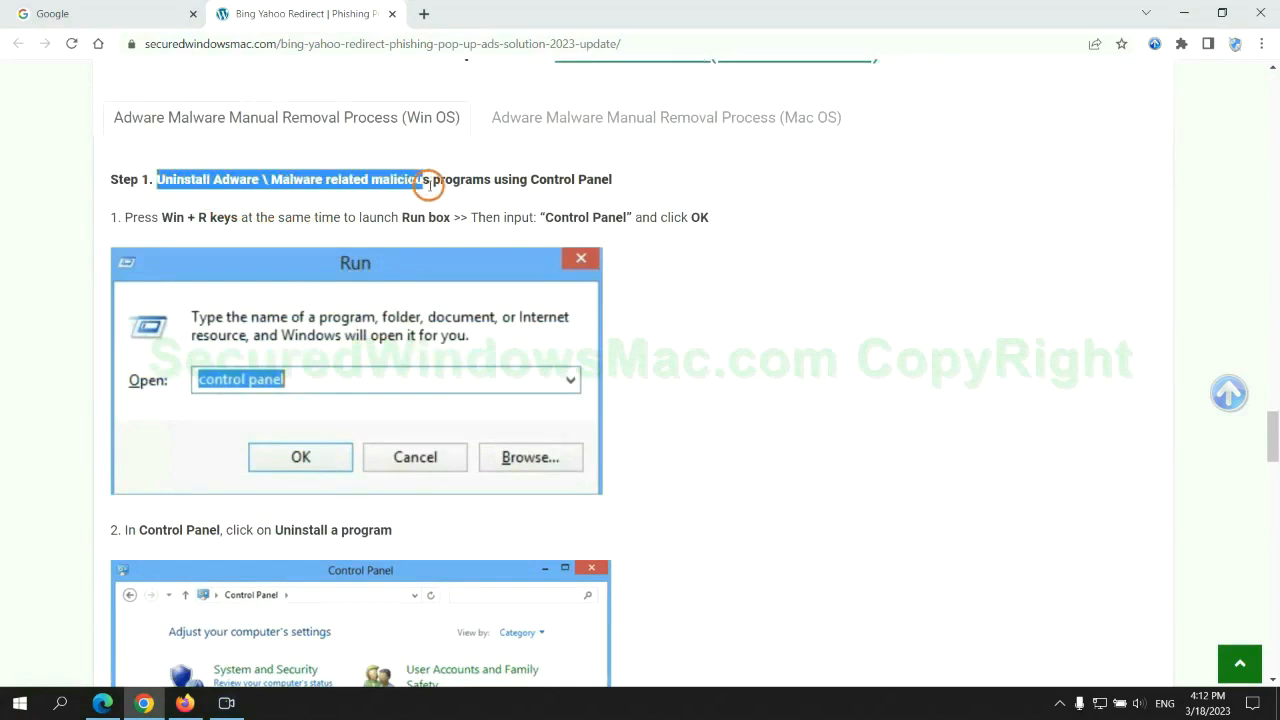
# Read through the Run box and Control Panel uninstall instructions of Step 1.
pyautogui.scroll(-3)
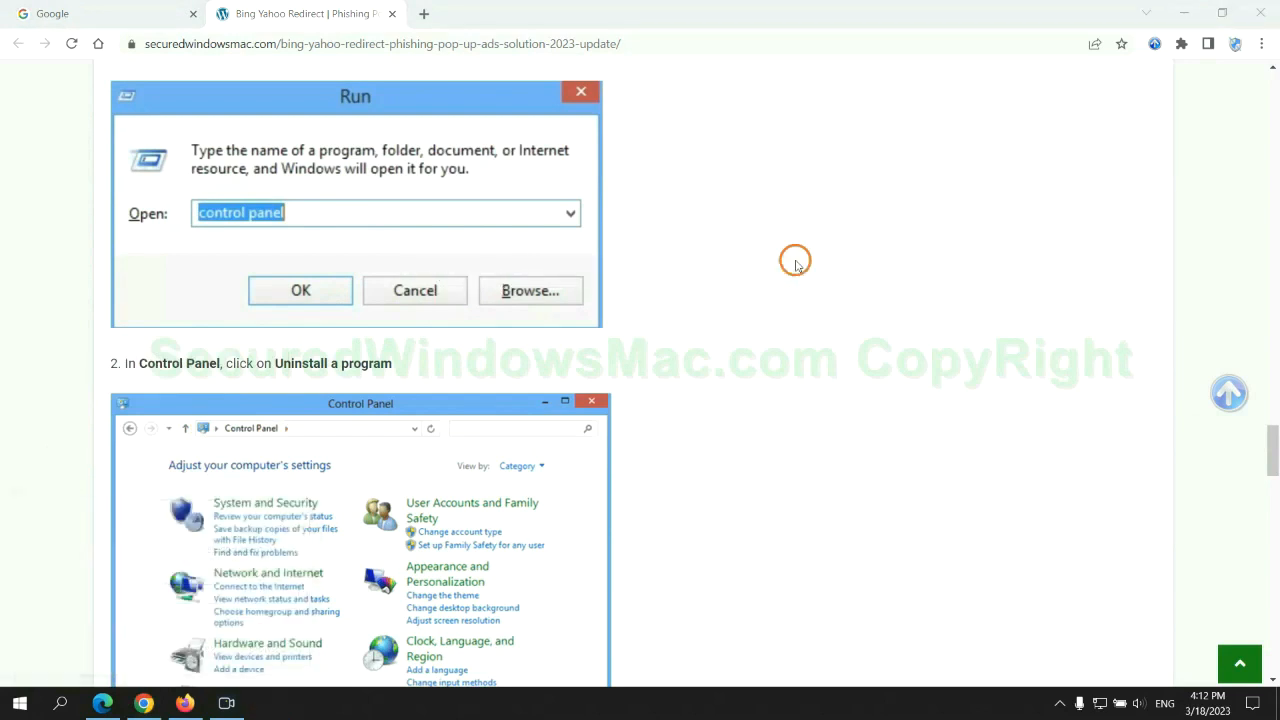
pyautogui.click(300, 290)
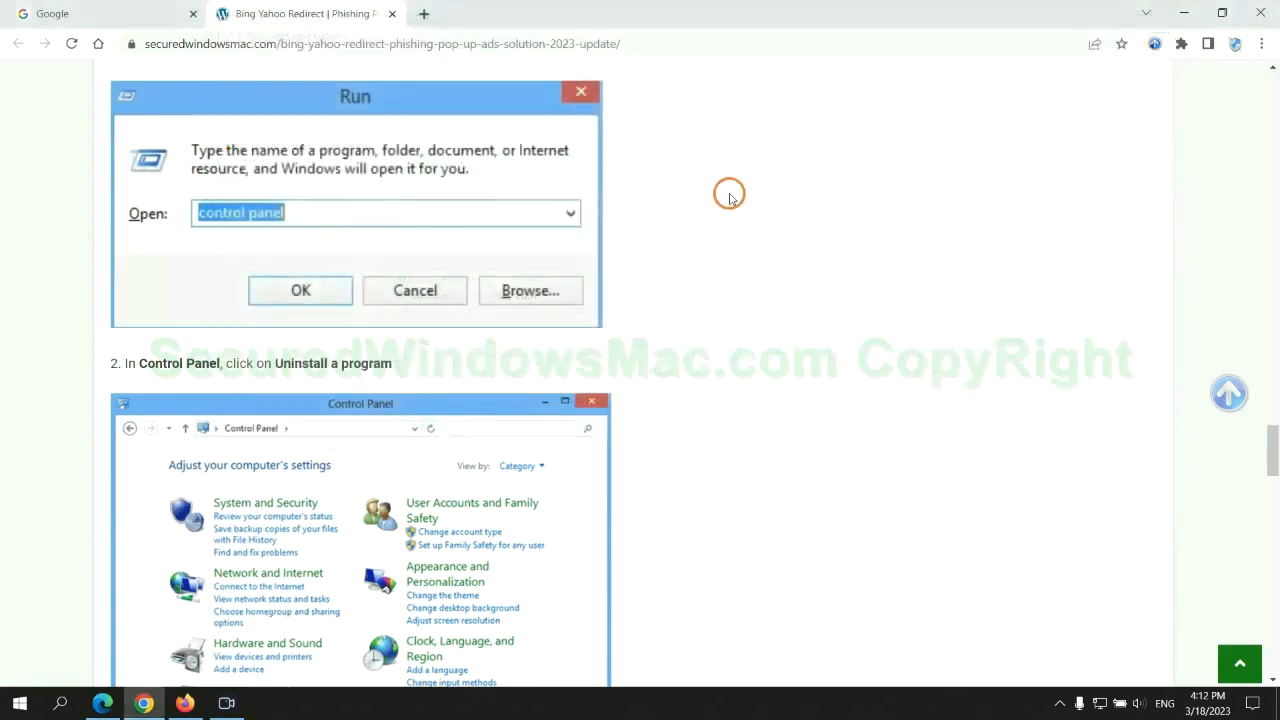
pyautogui.scroll(-3)
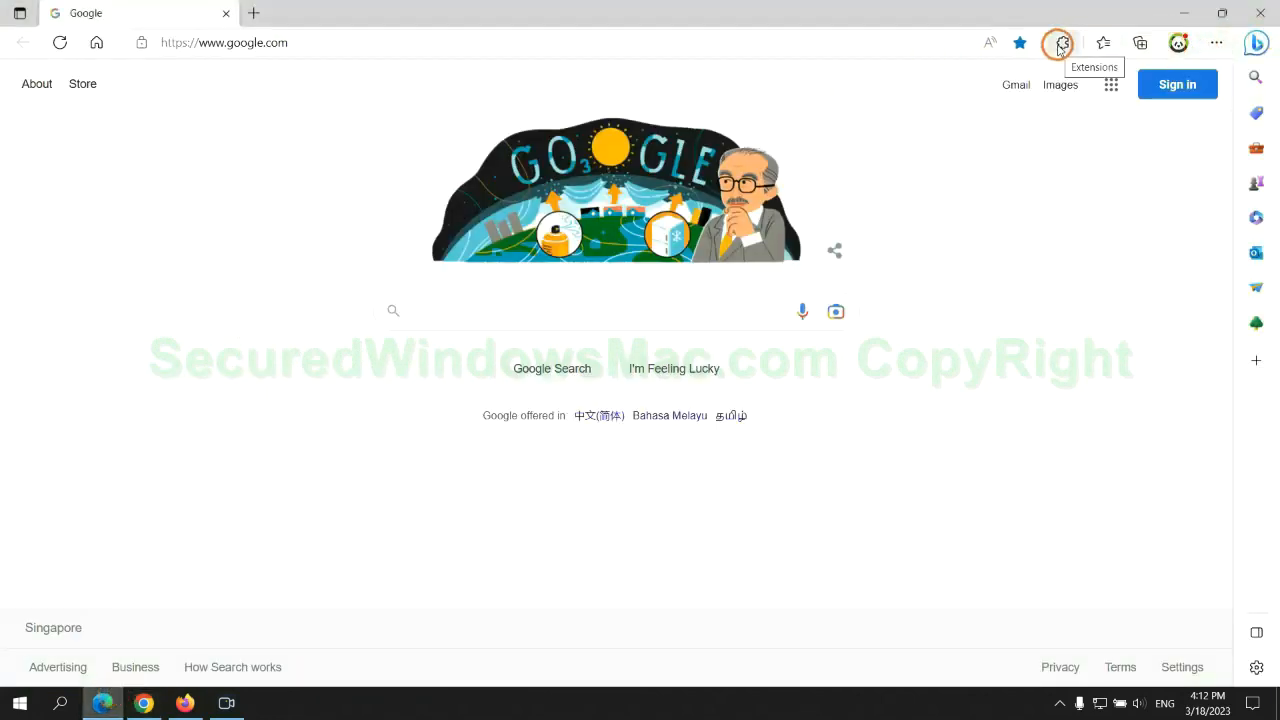
# Remove McAfee WebAdvisor from Edge's Manage extensions page.
pyautogui.click(1058, 44)
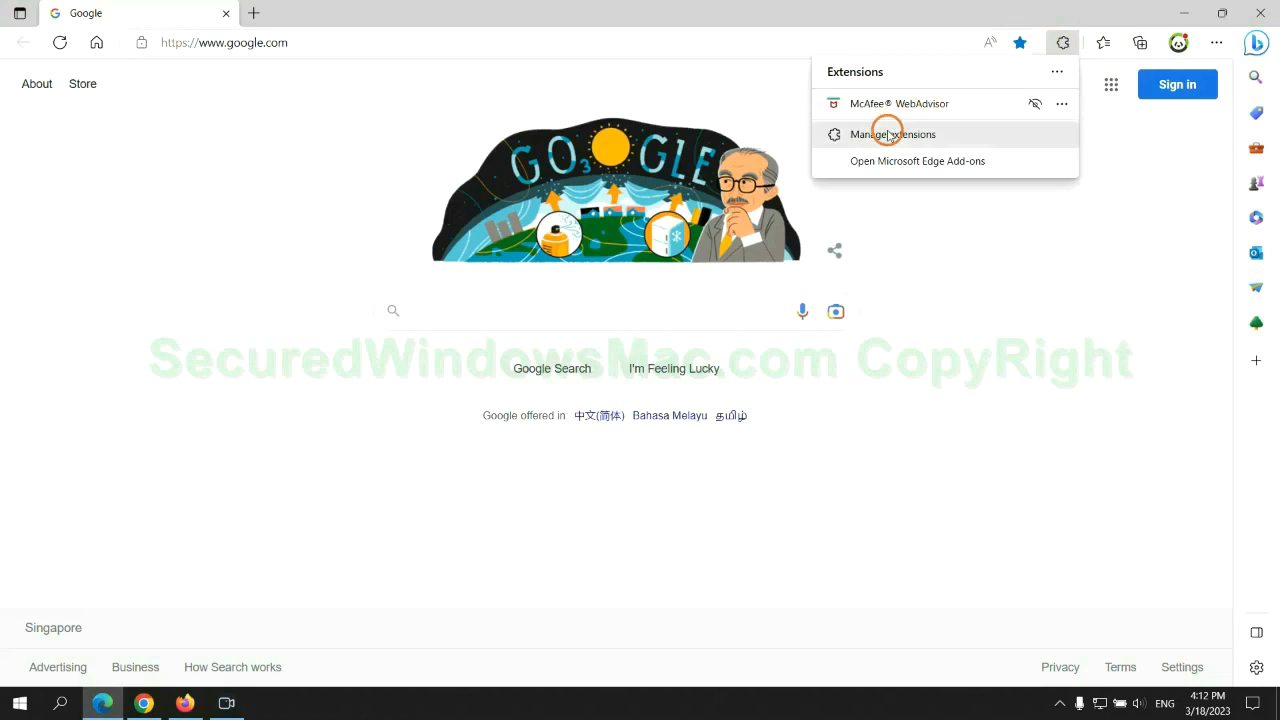
pyautogui.click(892, 134)
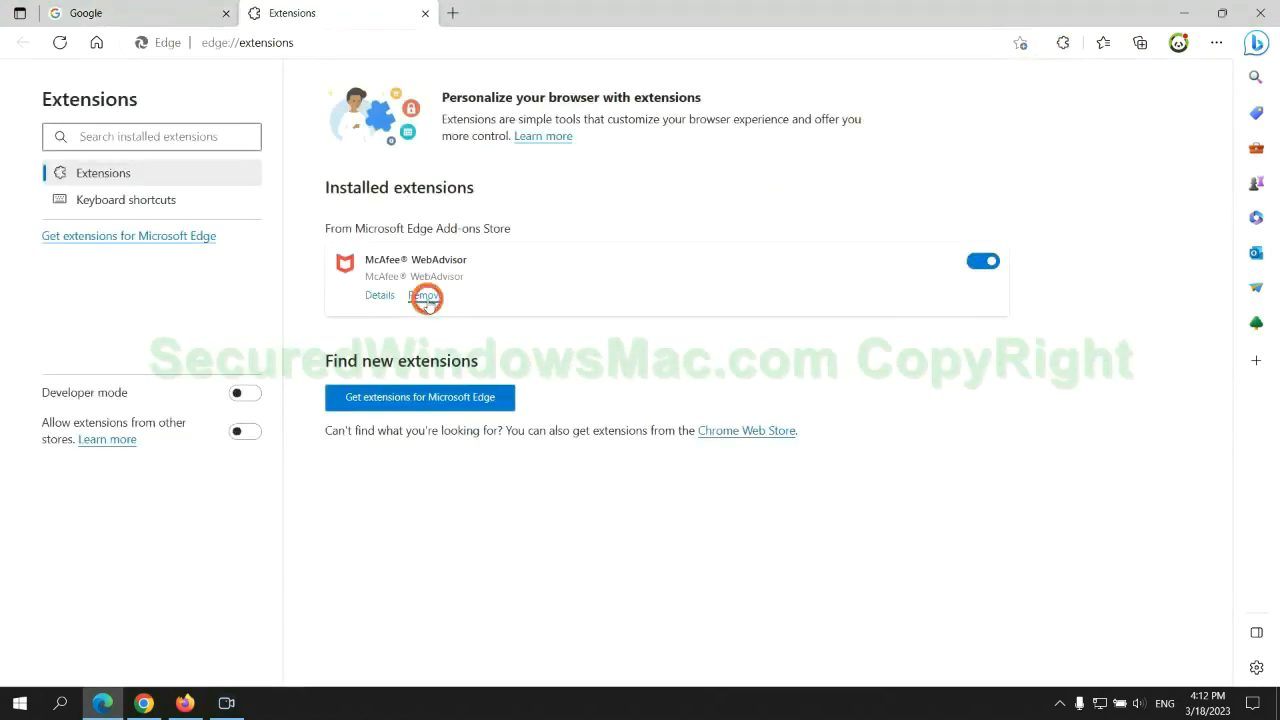
pyautogui.click(920, 162)
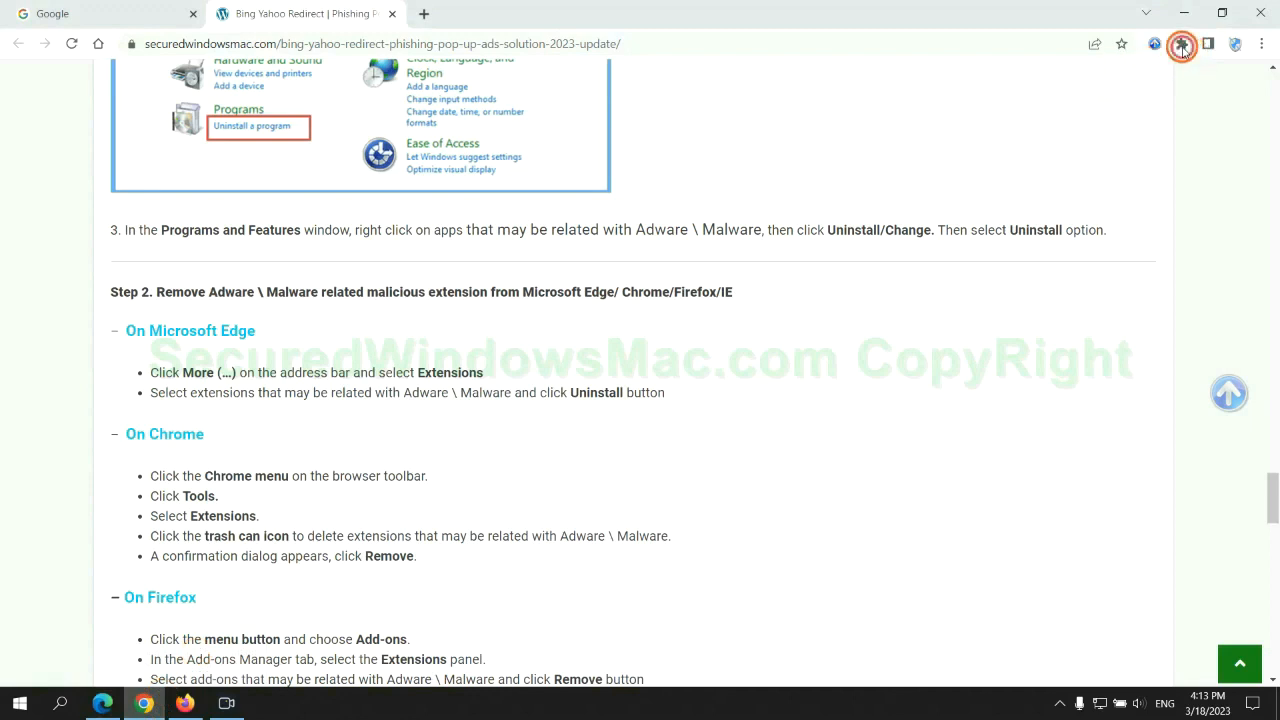
# Remove the Ecosia extension from Chrome's Manage extensions page.
pyautogui.click(1180, 44)
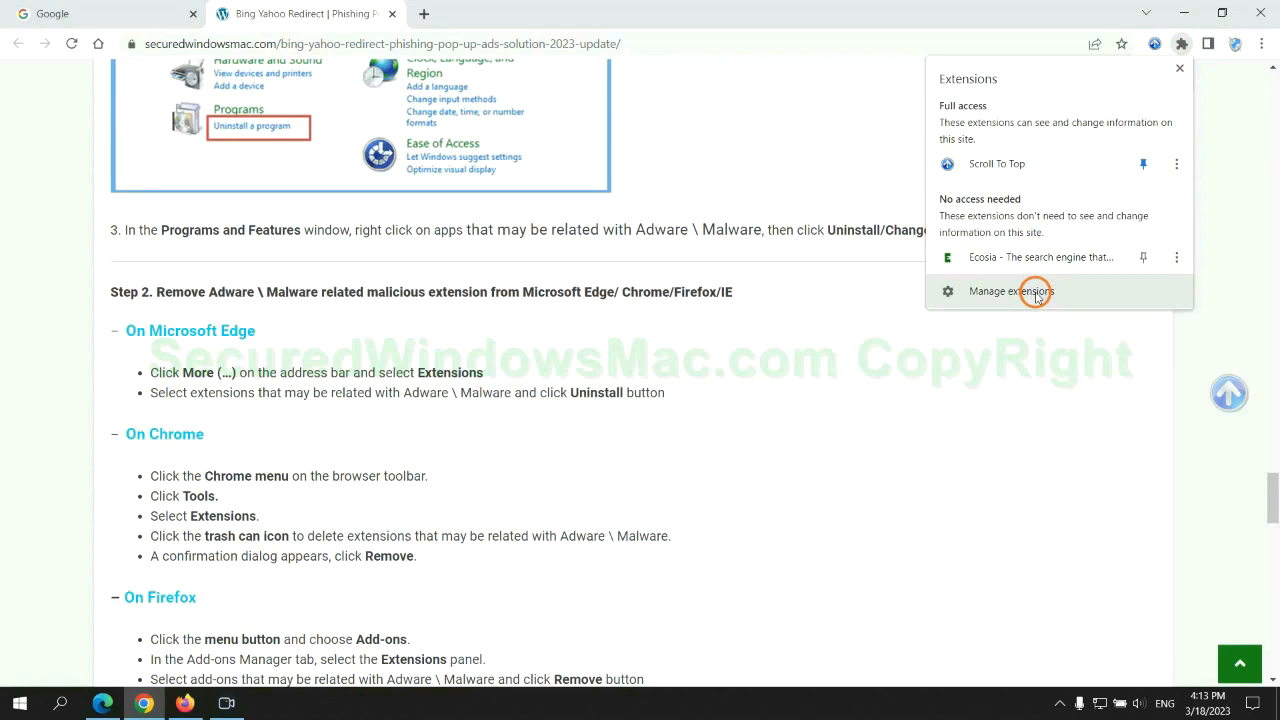
pyautogui.click(1010, 292)
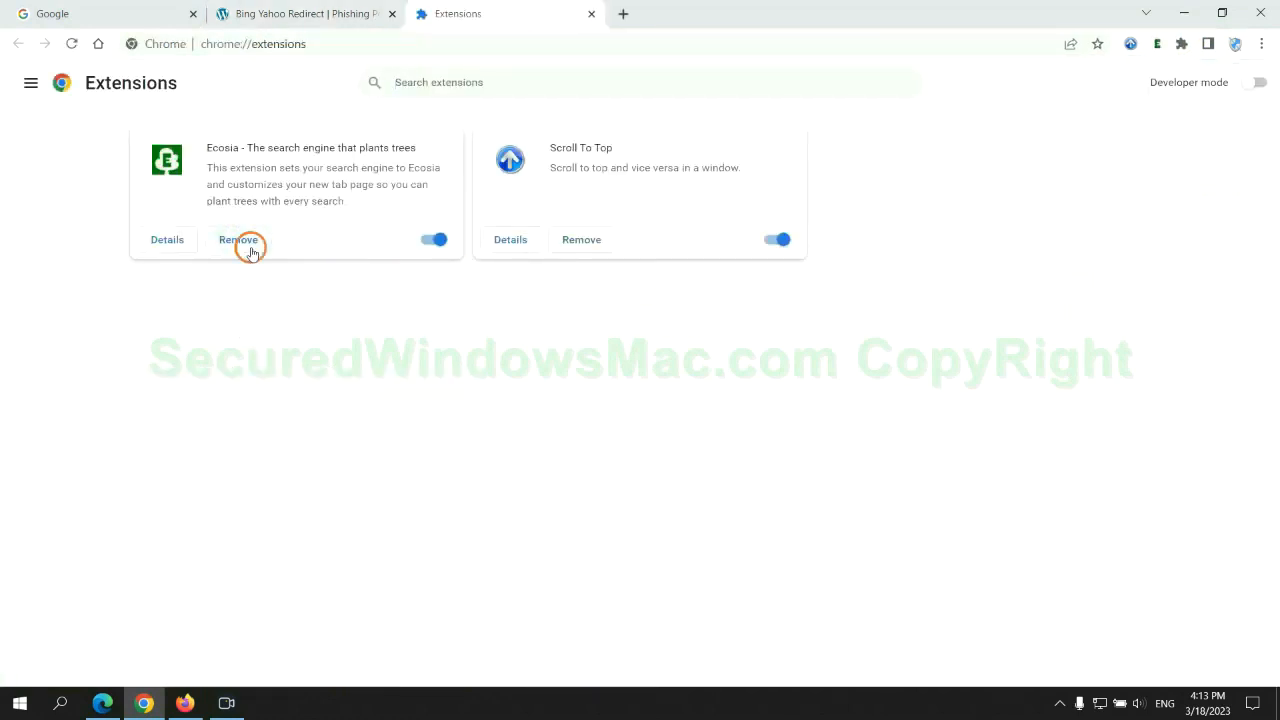
pyautogui.click(240, 240)
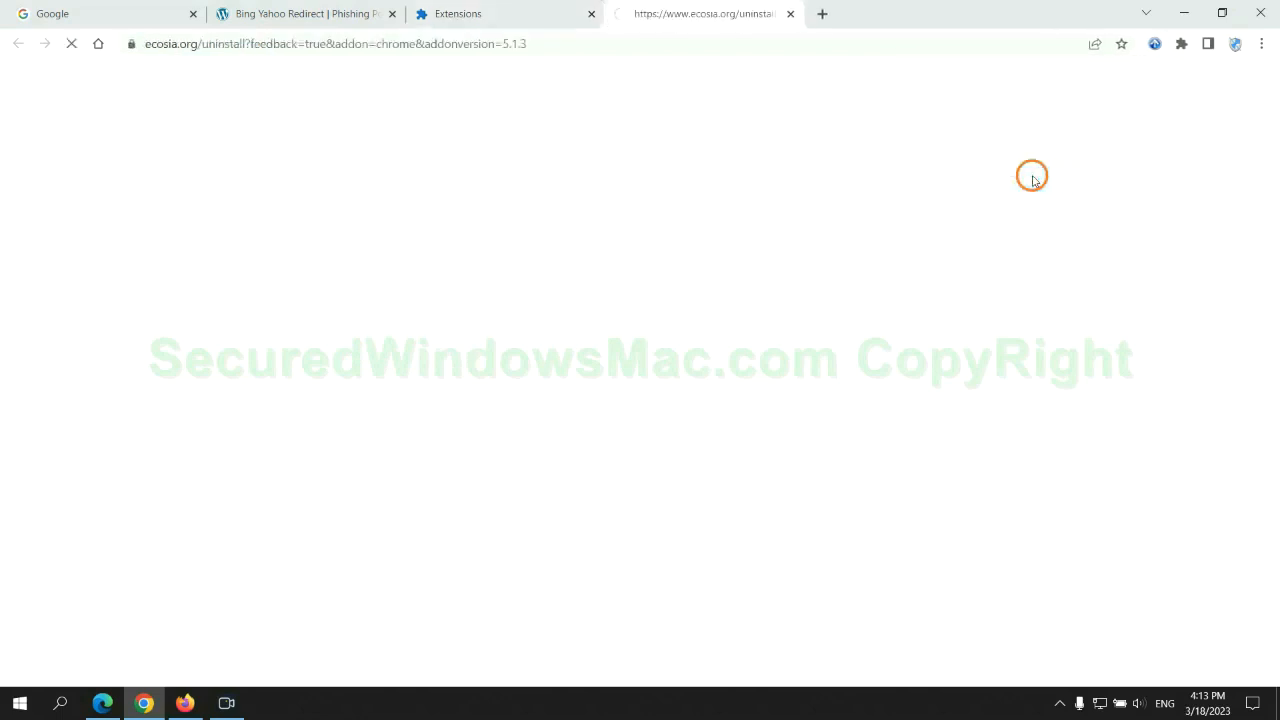
pyautogui.click(790, 12)
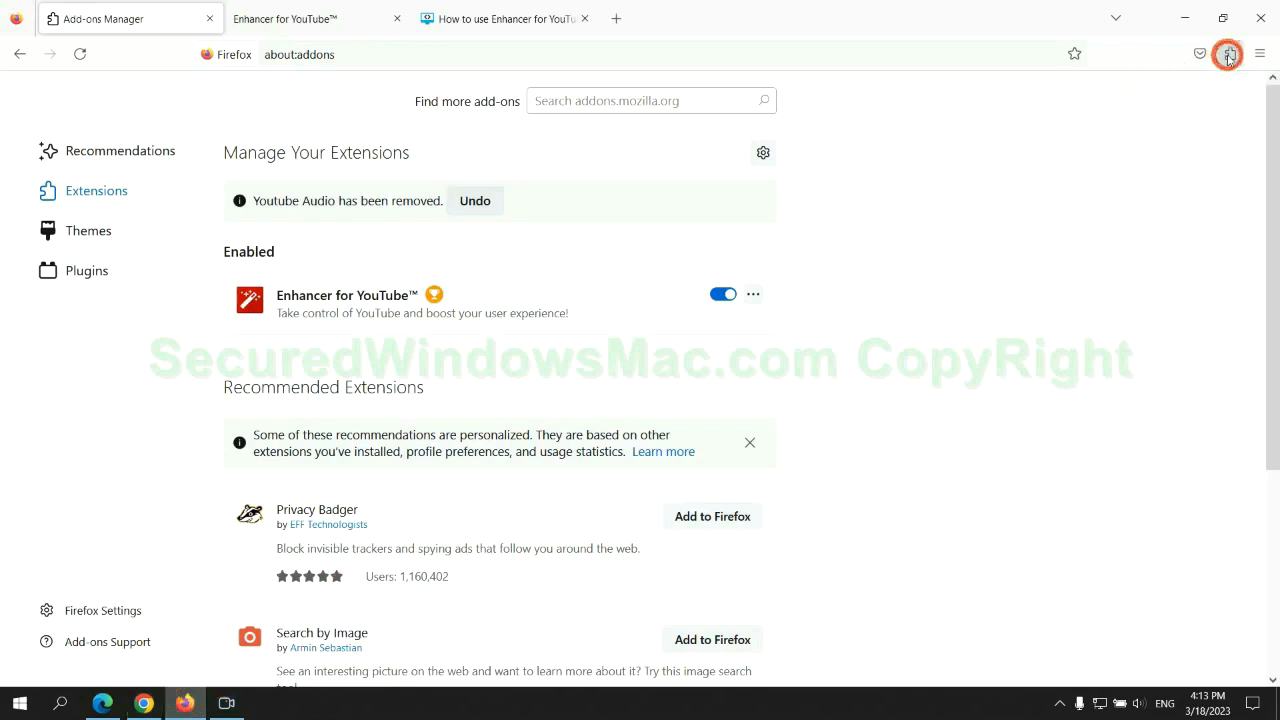
# Remove Enhancer for YouTube™ in Firefox's Add-ons Manager and confirm the removal.
pyautogui.click(1228, 54)
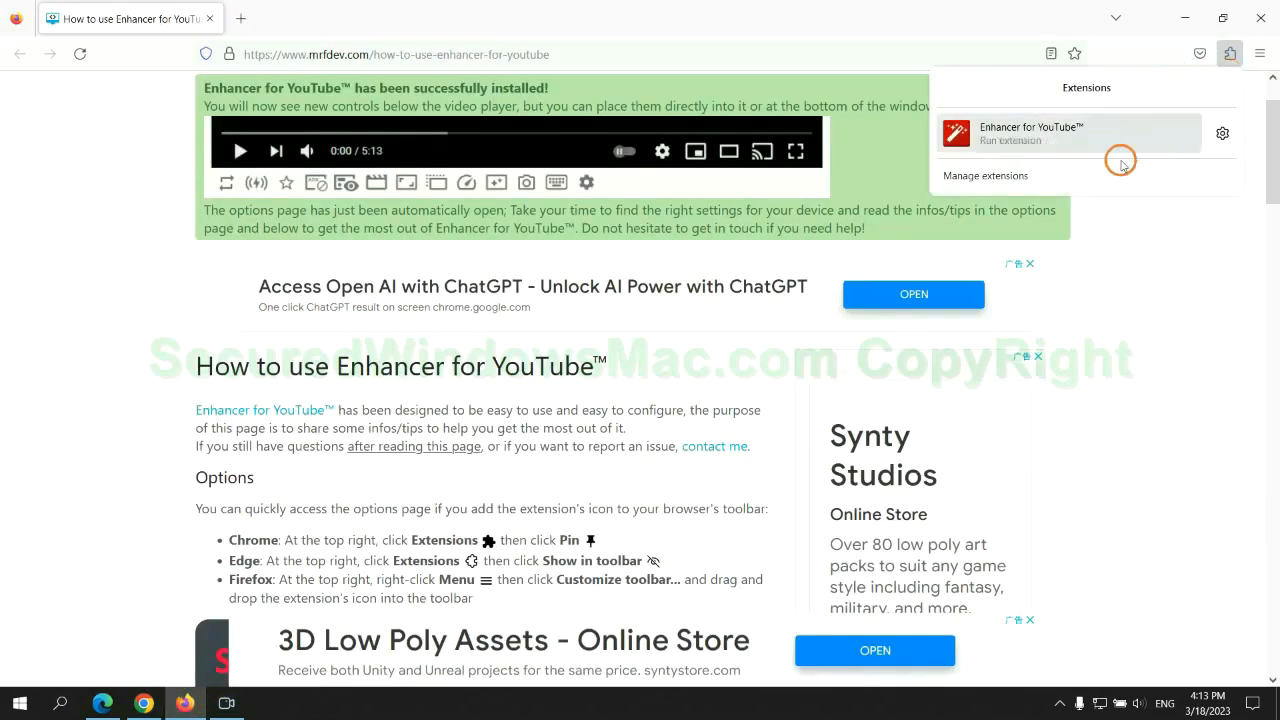
pyautogui.click(984, 176)
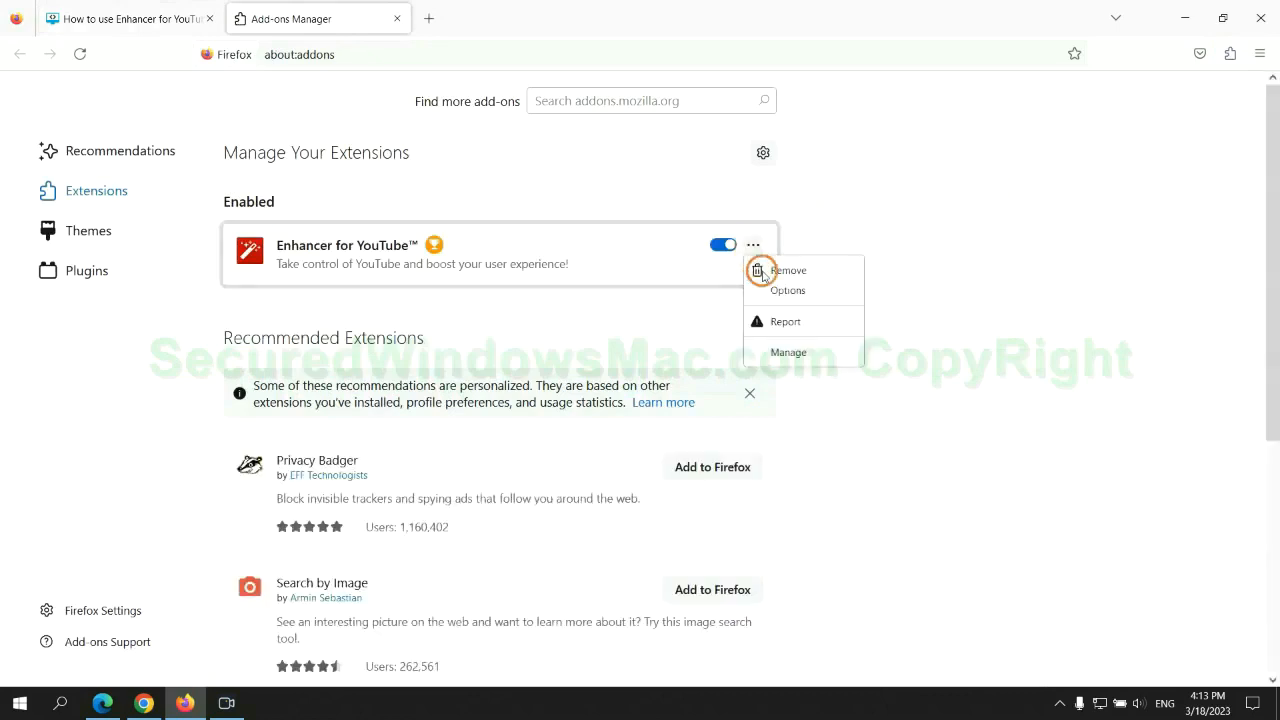
pyautogui.click(788, 270)
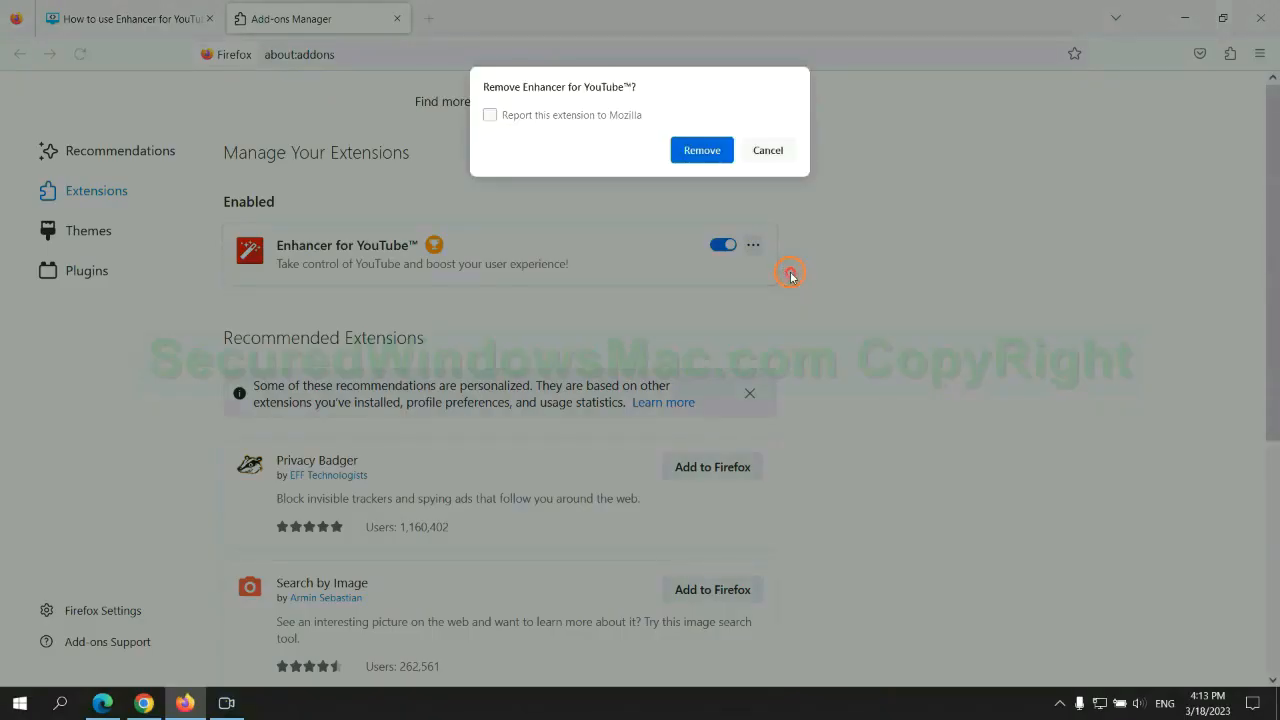
pyautogui.click(700, 148)
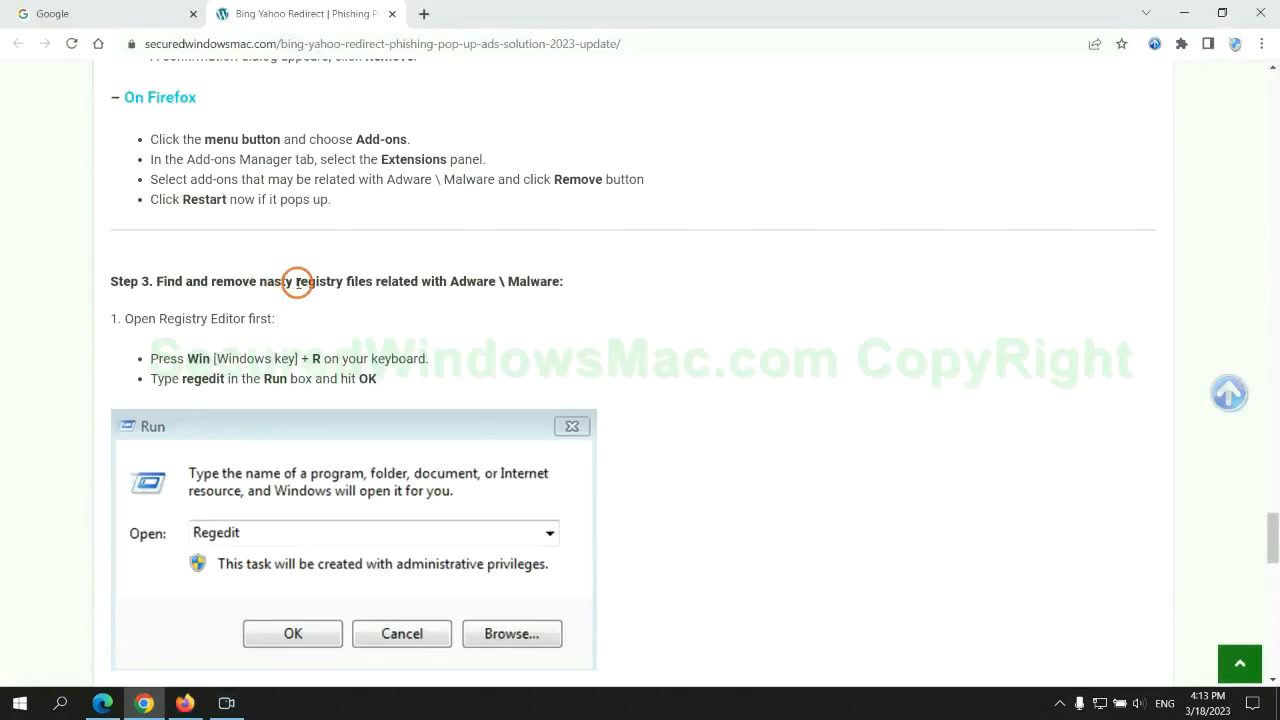
# Run regedit, search the registry for 'Apps' and bring up actions on the found StoreAppsOnTaskbar value.
pyautogui.scroll(-3)
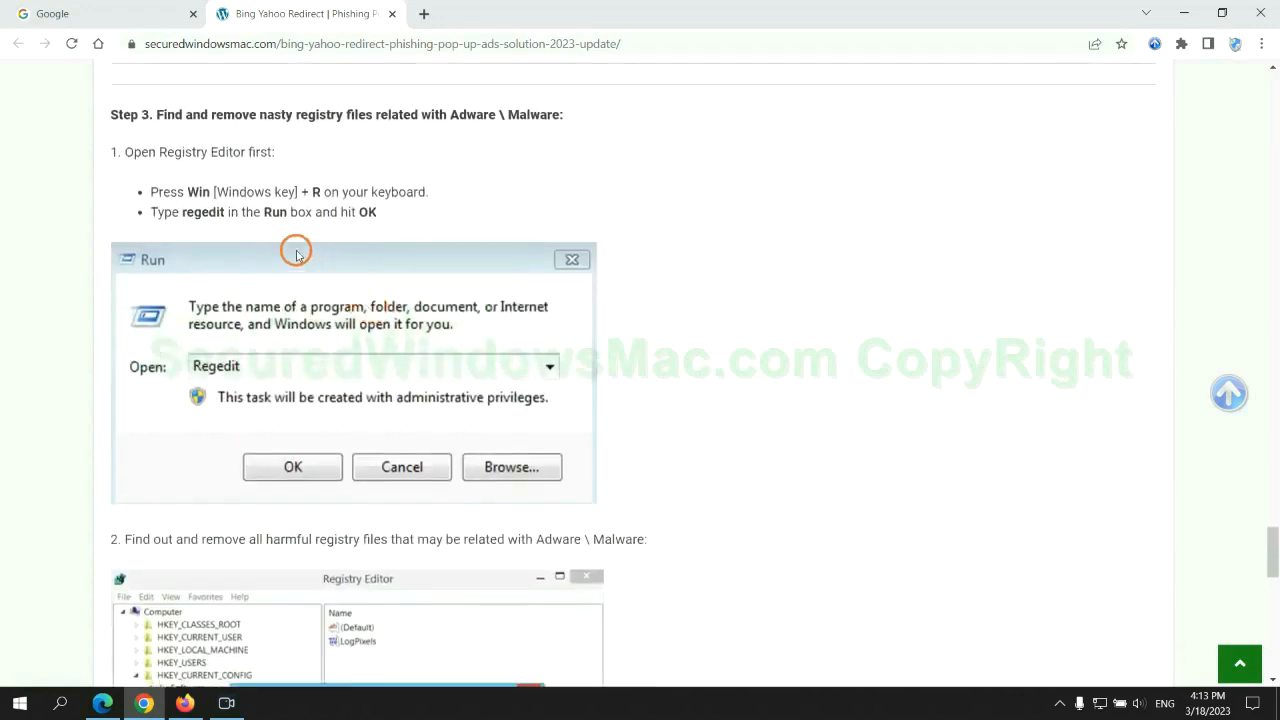
pyautogui.moveTo(260, 232)
pyautogui.write('rege')
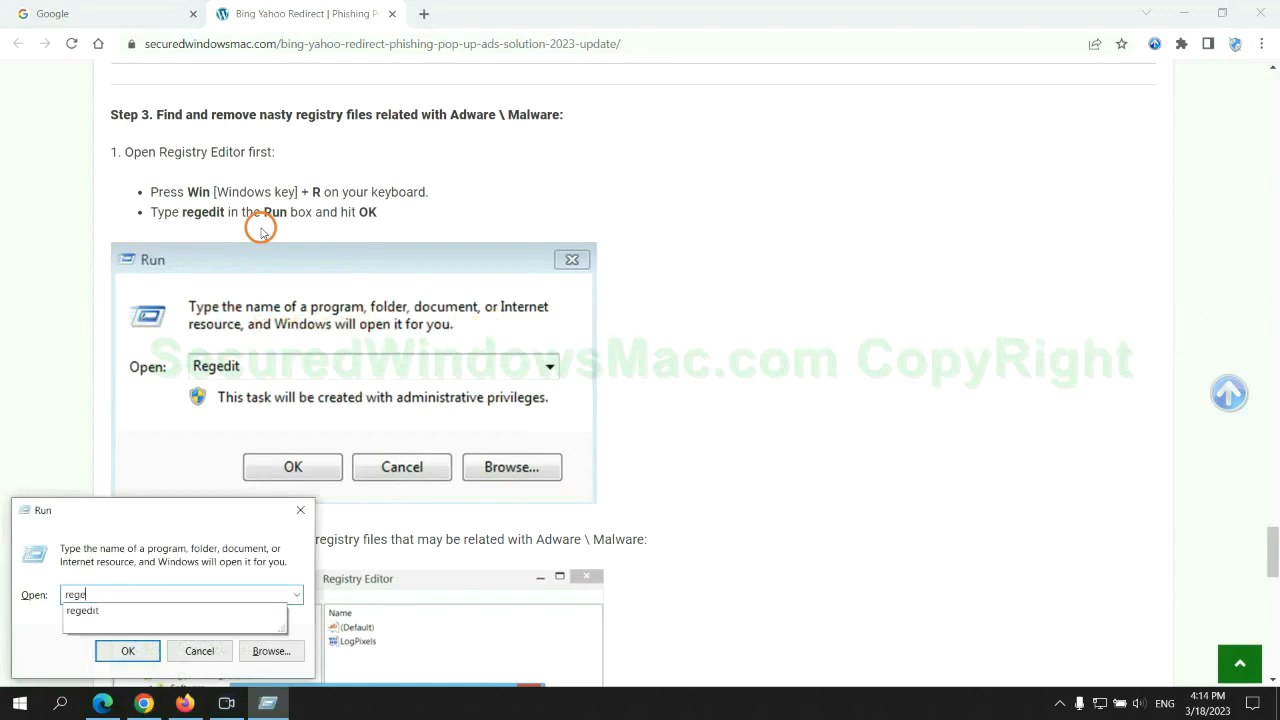
pyautogui.click(128, 650)
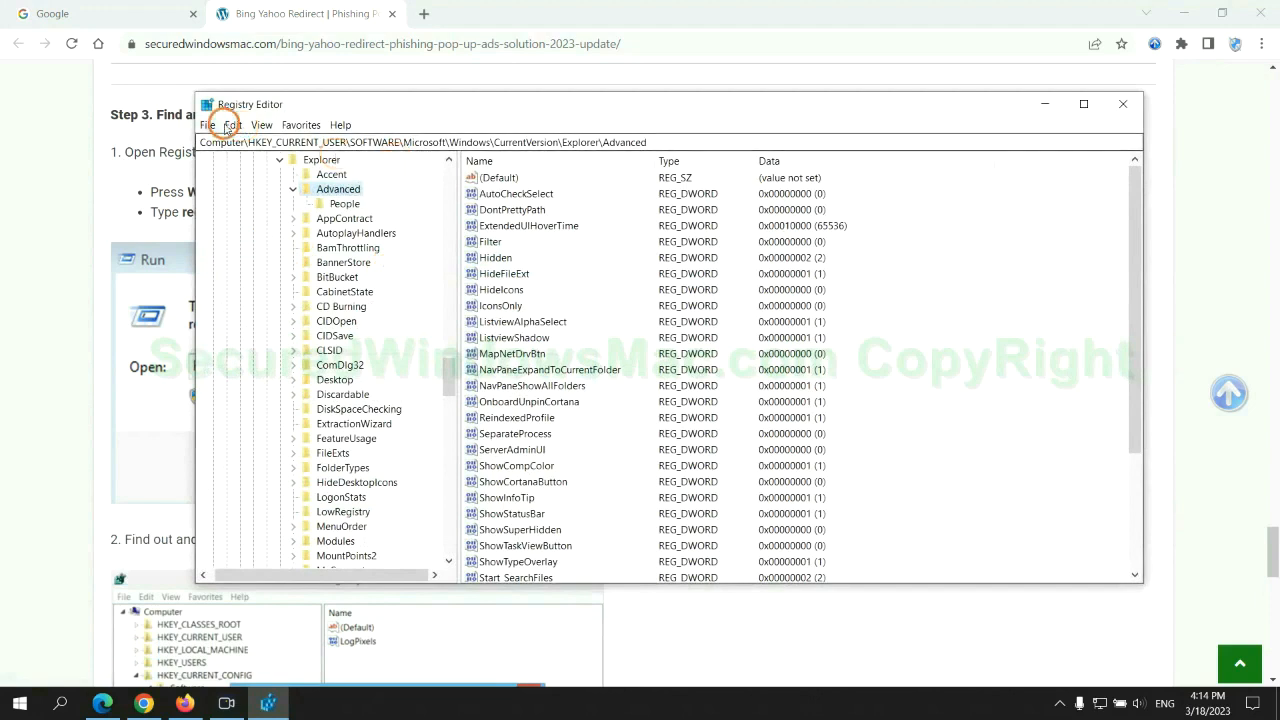
pyautogui.click(232, 124)
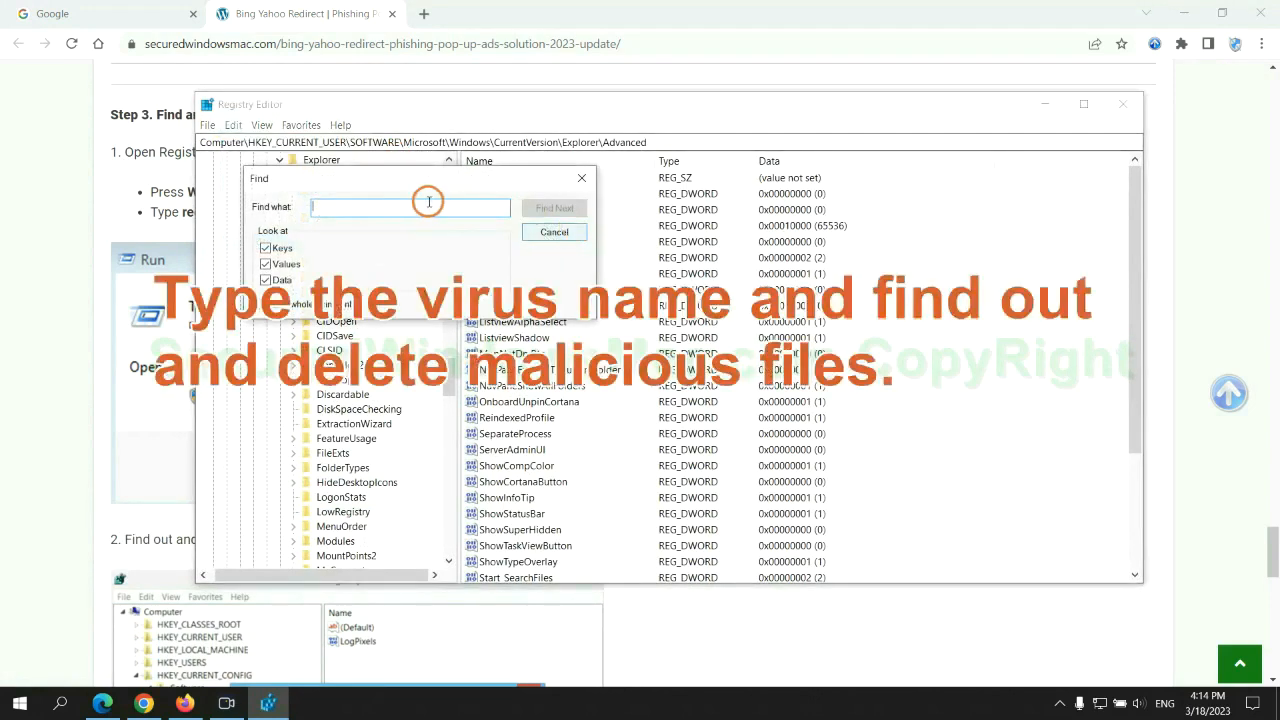
pyautogui.write('Apps')
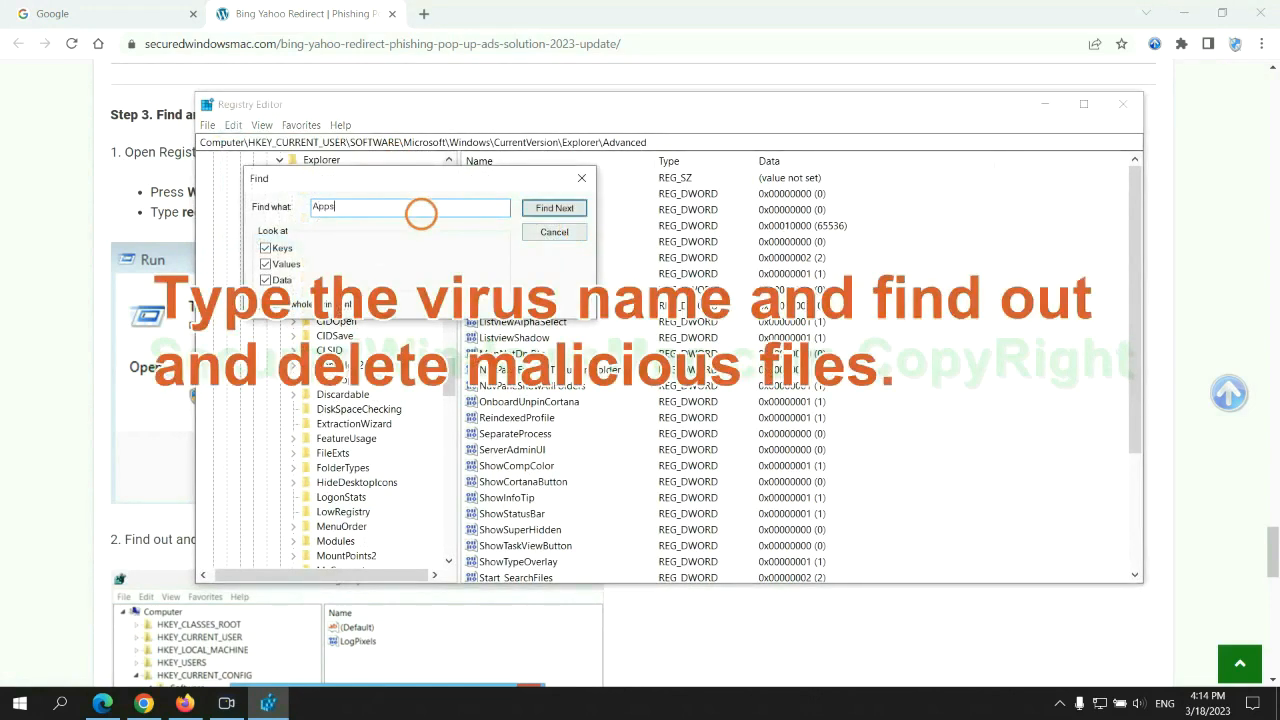
pyautogui.click(554, 206)
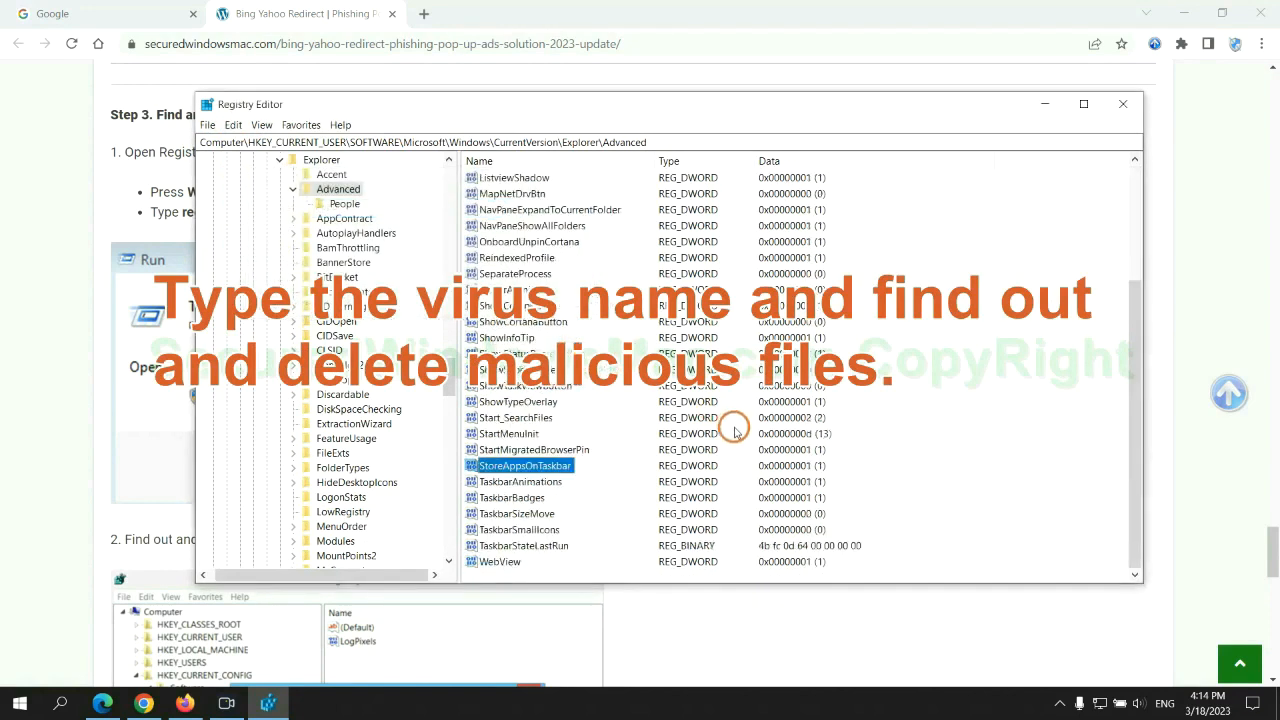
pyautogui.rightClick(524, 464)
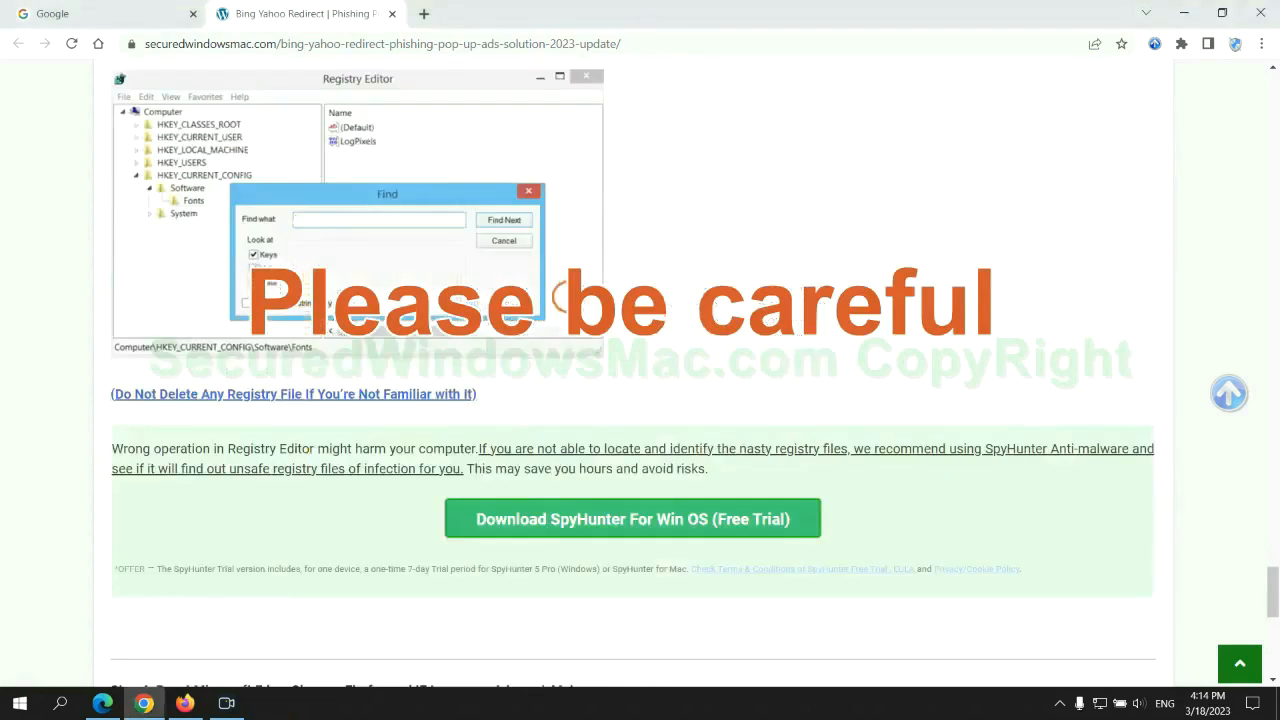
# Scroll the guide to Step 4: Reset Microsoft Edge, Chrome, Firefox and IE.
pyautogui.scroll(-3)
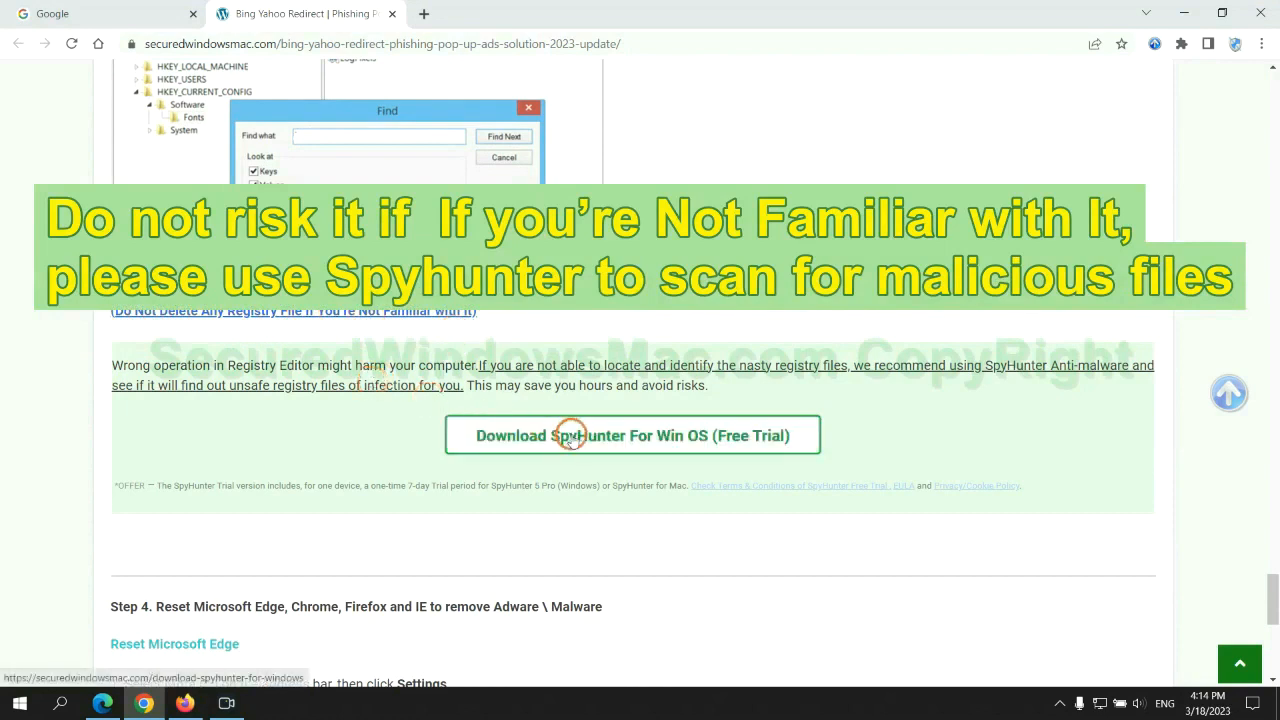
pyautogui.scroll(-3)
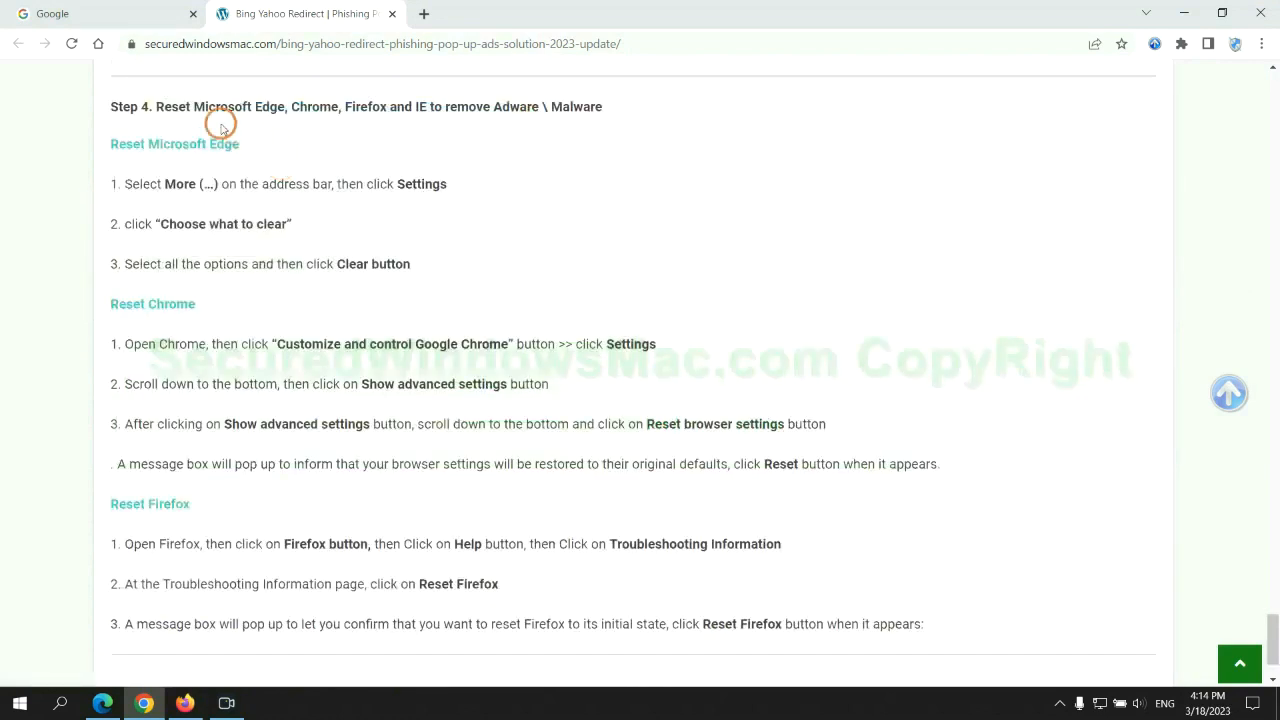
pyautogui.doubleClick(172, 106)
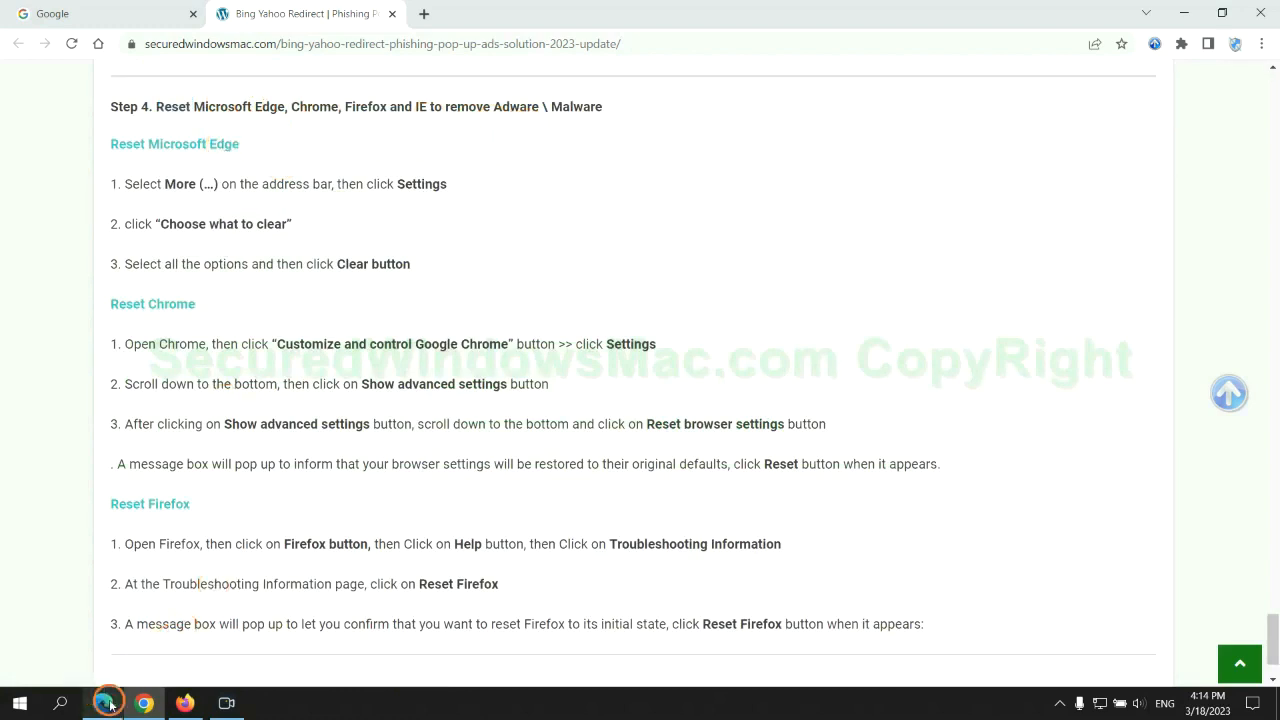
# Go to Edge's Privacy, search, and services settings.
pyautogui.click(1212, 46)
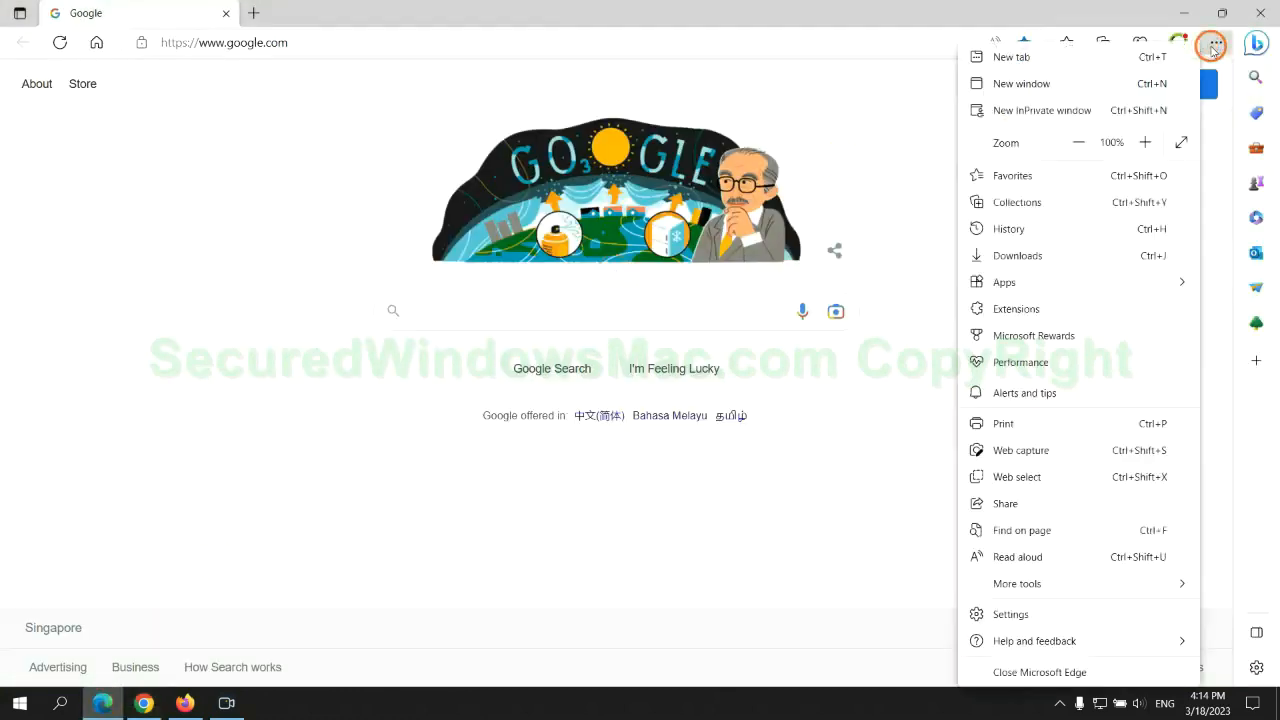
pyautogui.click(1010, 614)
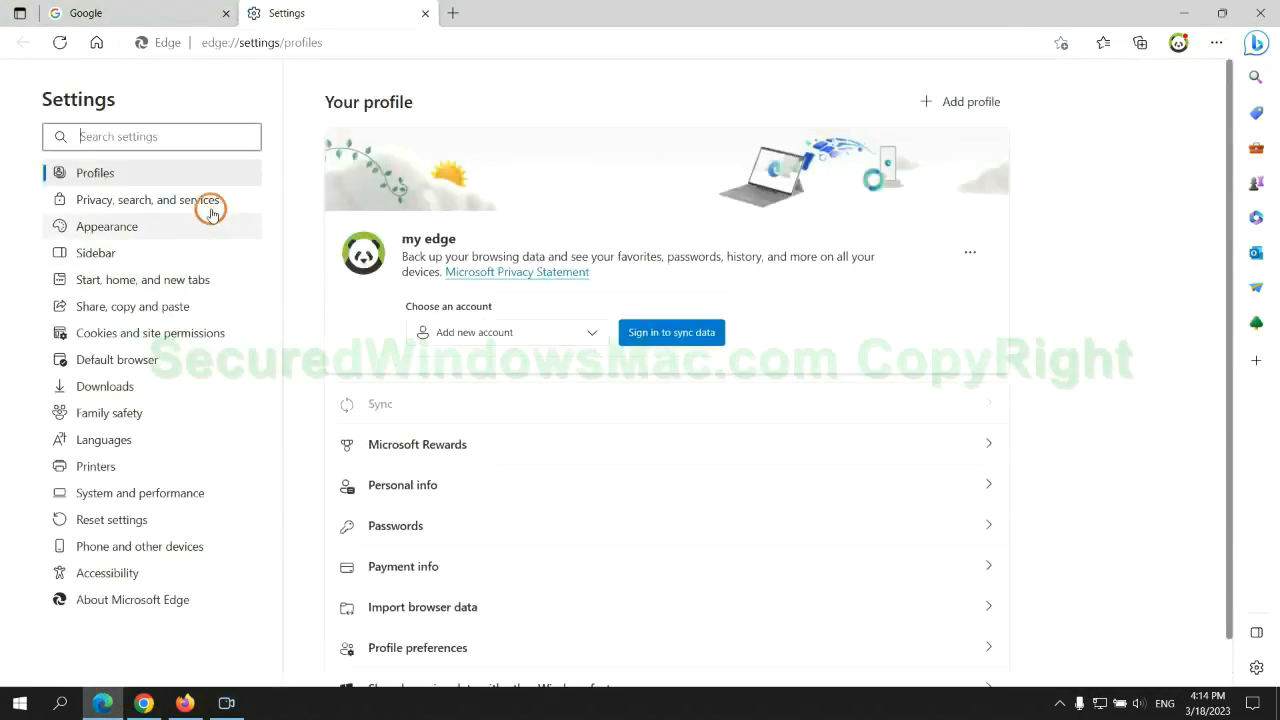
pyautogui.click(148, 200)
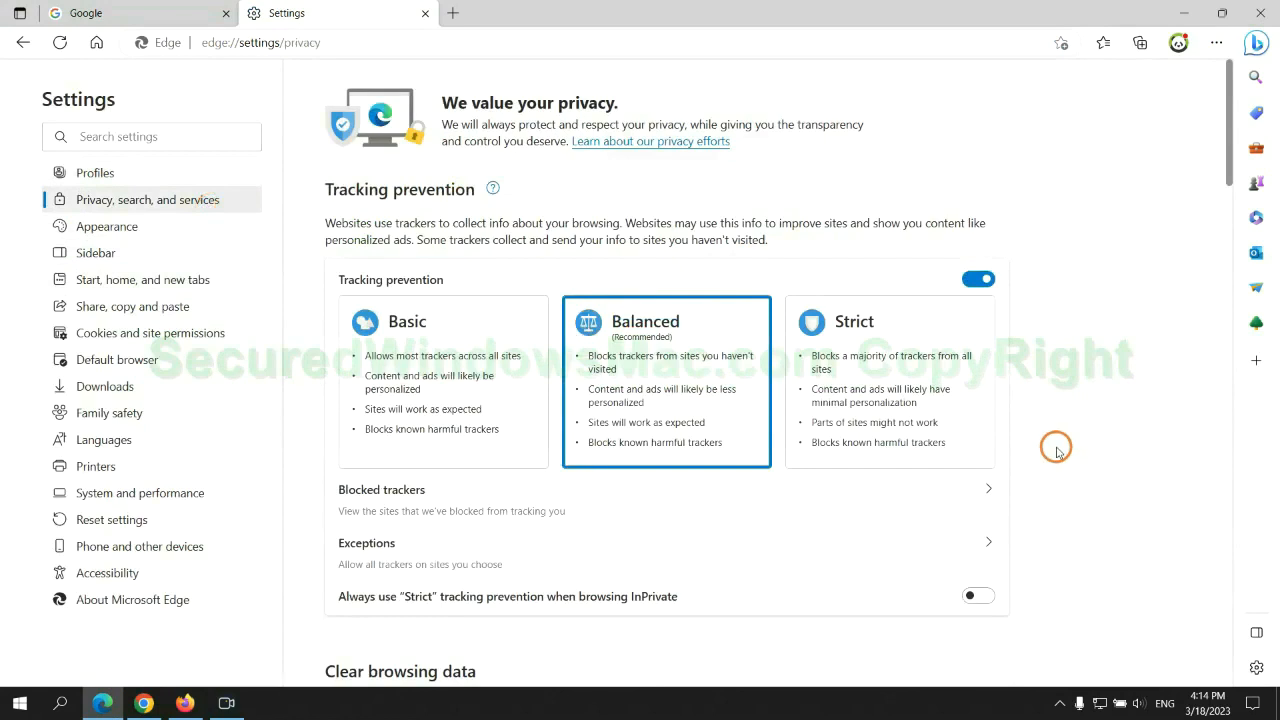
# Clear all-time browsing data with history, downloads, cookies and cache checked.
pyautogui.scroll(-3)
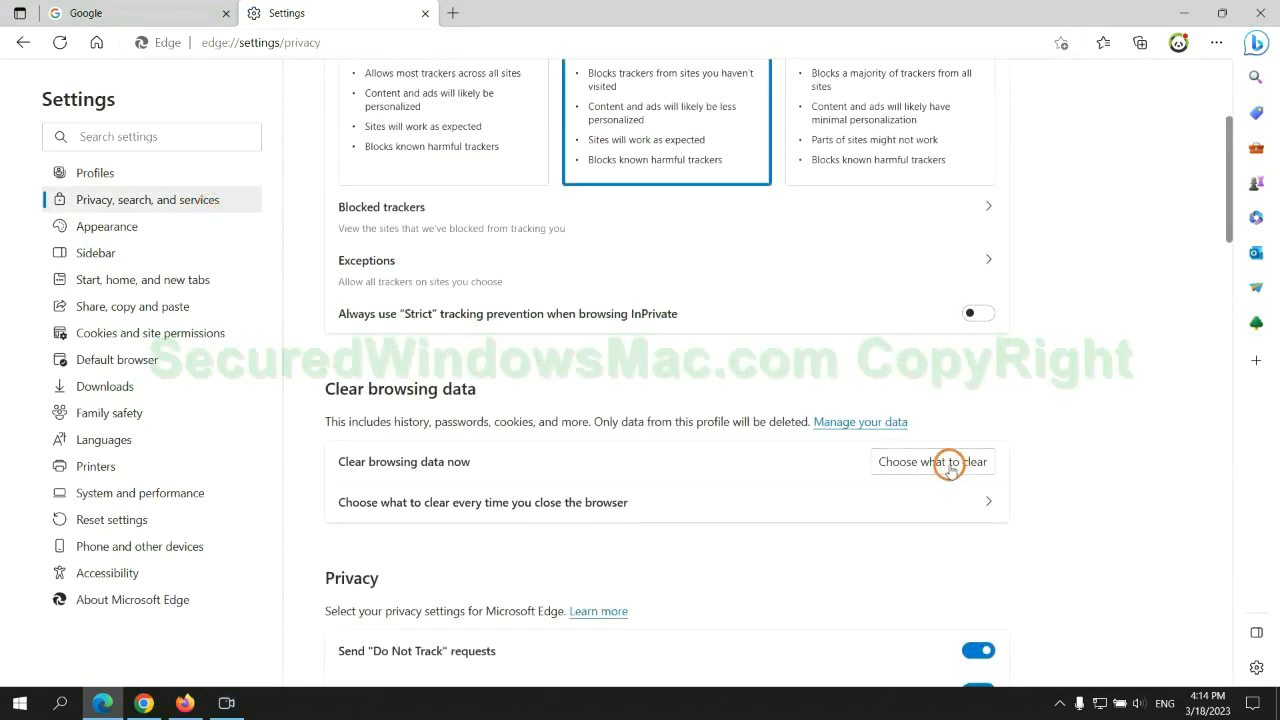
pyautogui.click(932, 460)
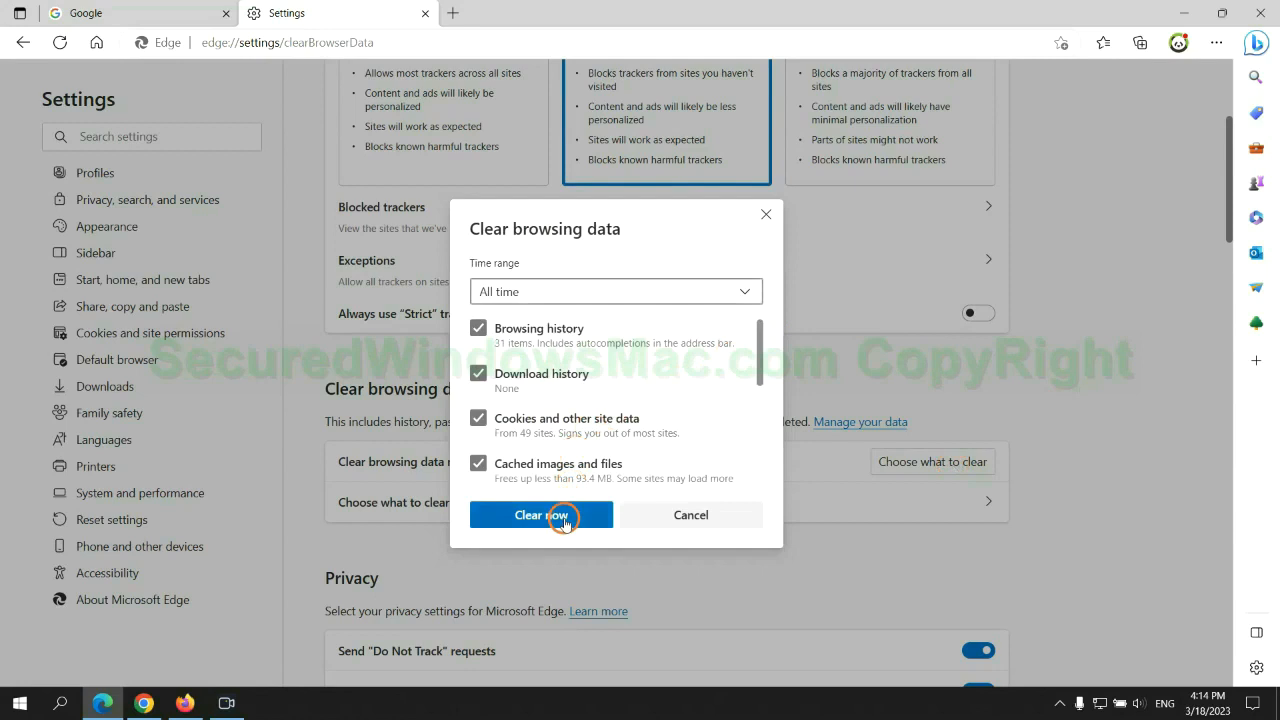
pyautogui.click(540, 516)
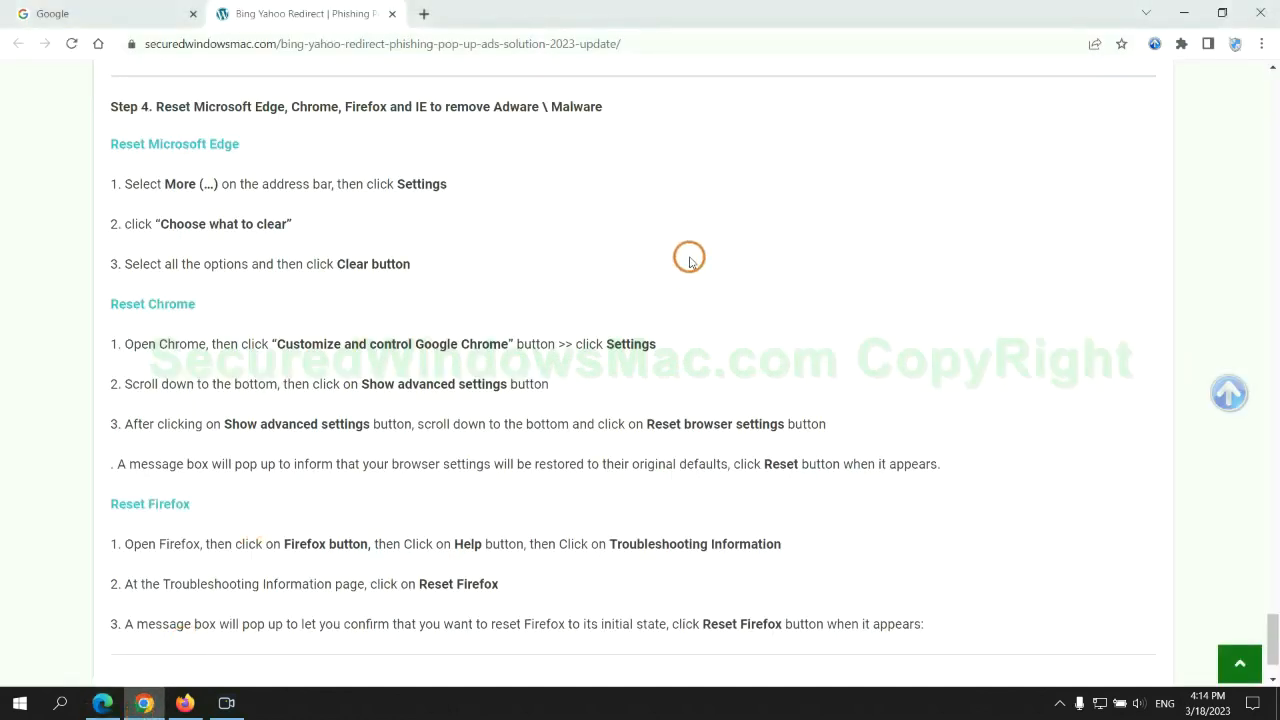
# Restore Chrome's settings to their original defaults via the 'reset' settings search.
pyautogui.click(1260, 48)
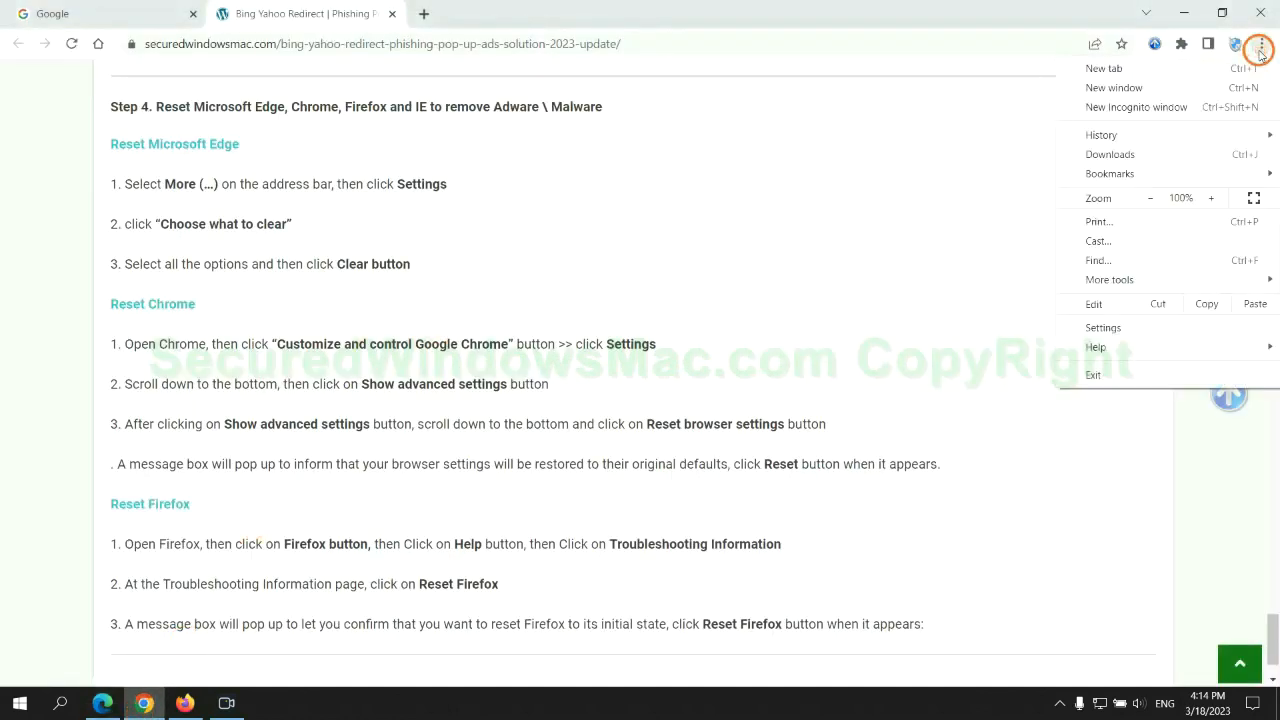
pyautogui.click(1104, 328)
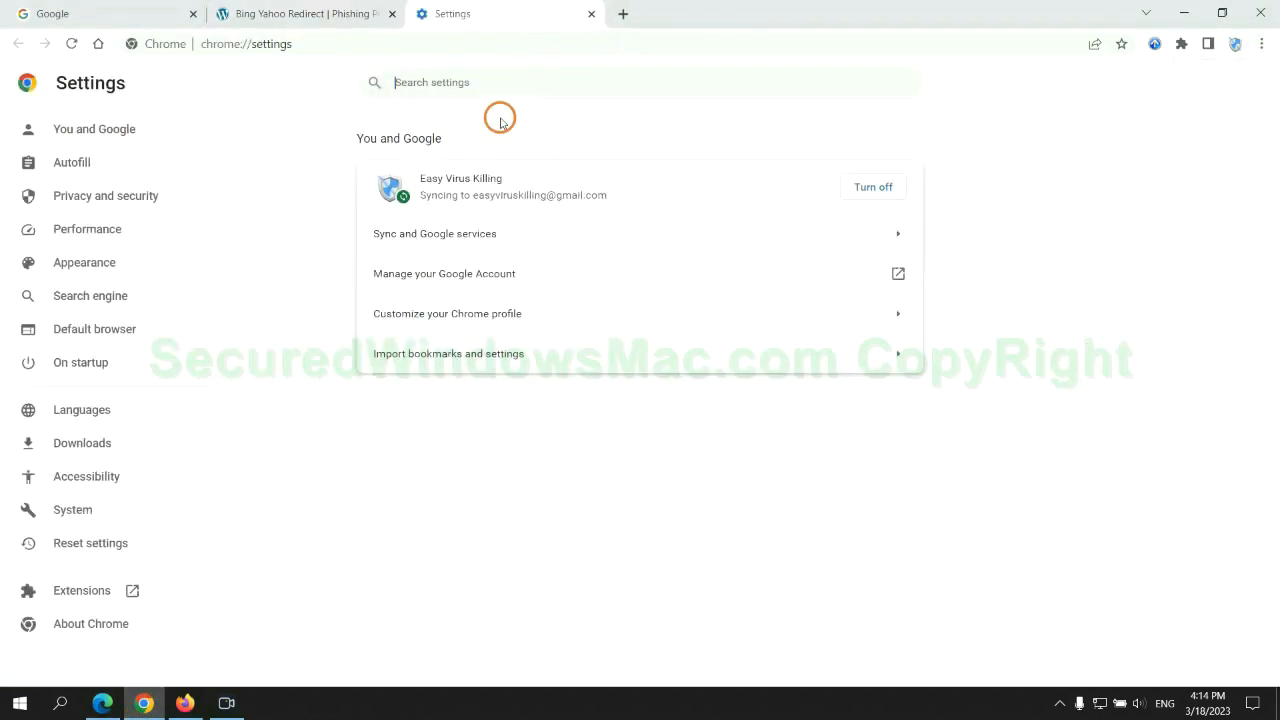
pyautogui.write('reset')
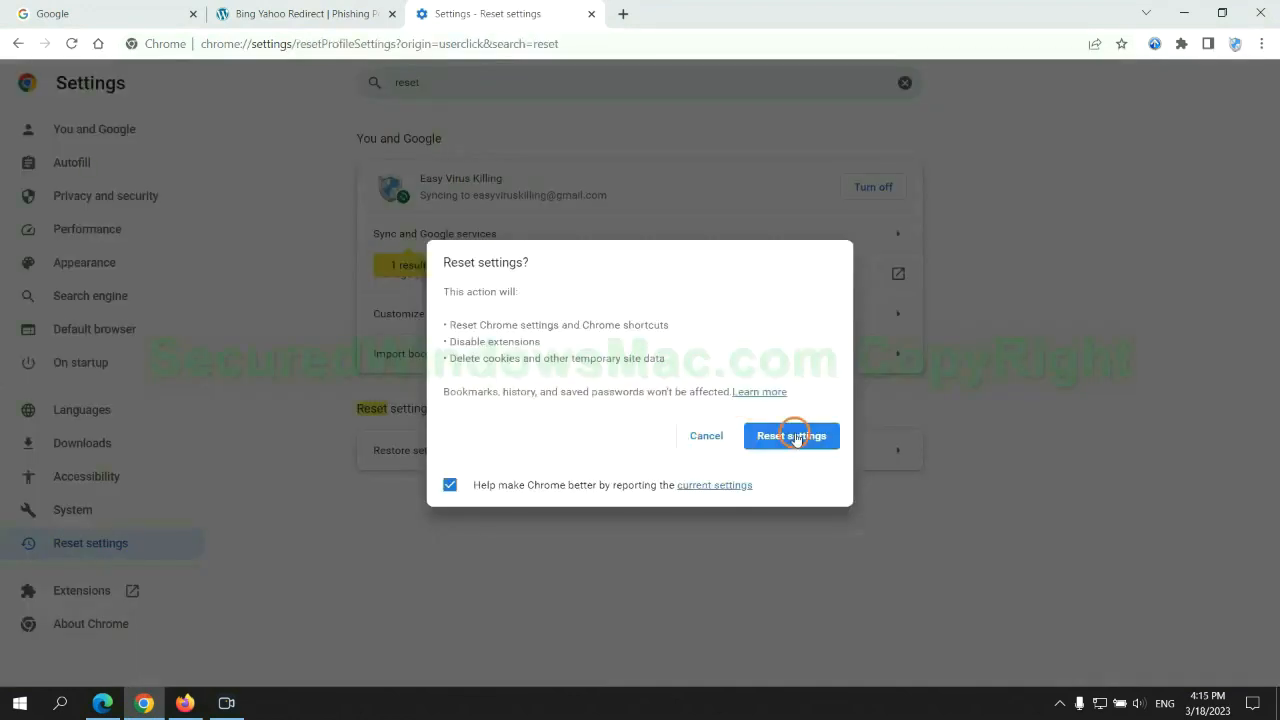
pyautogui.click(792, 436)
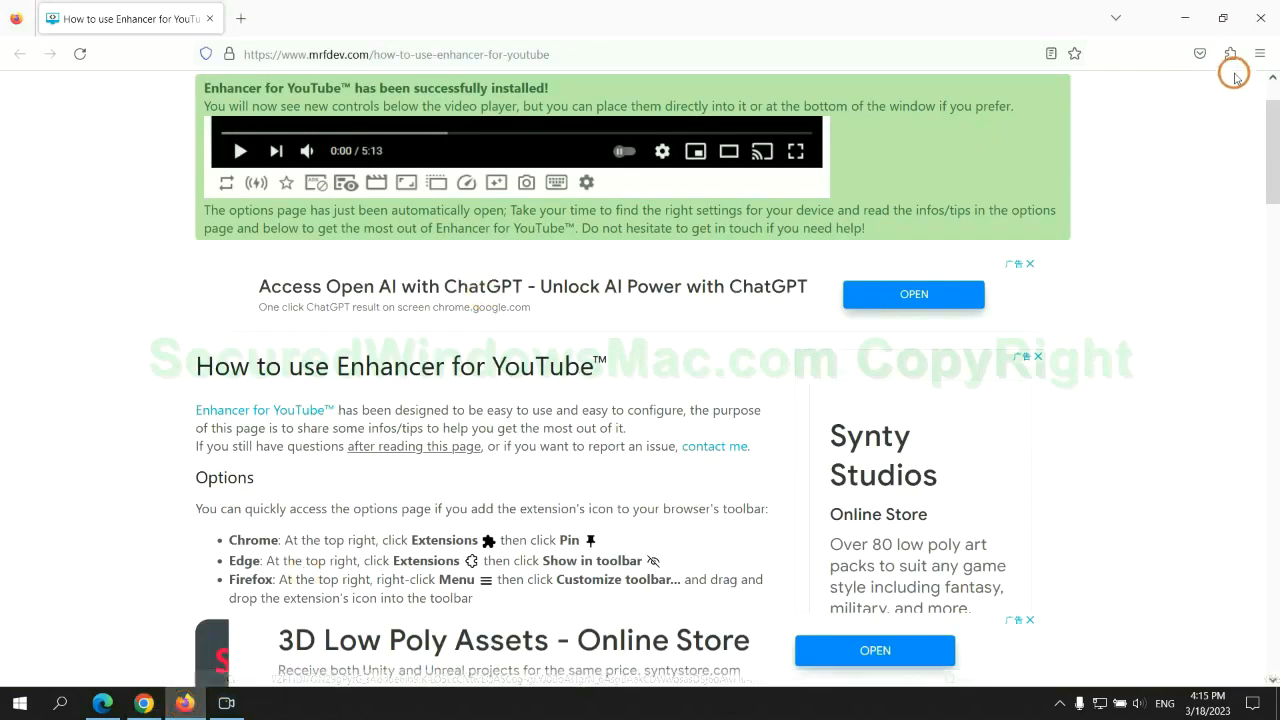
# Refresh Firefox from the Help > Troubleshooting Information page.
pyautogui.click(1260, 54)
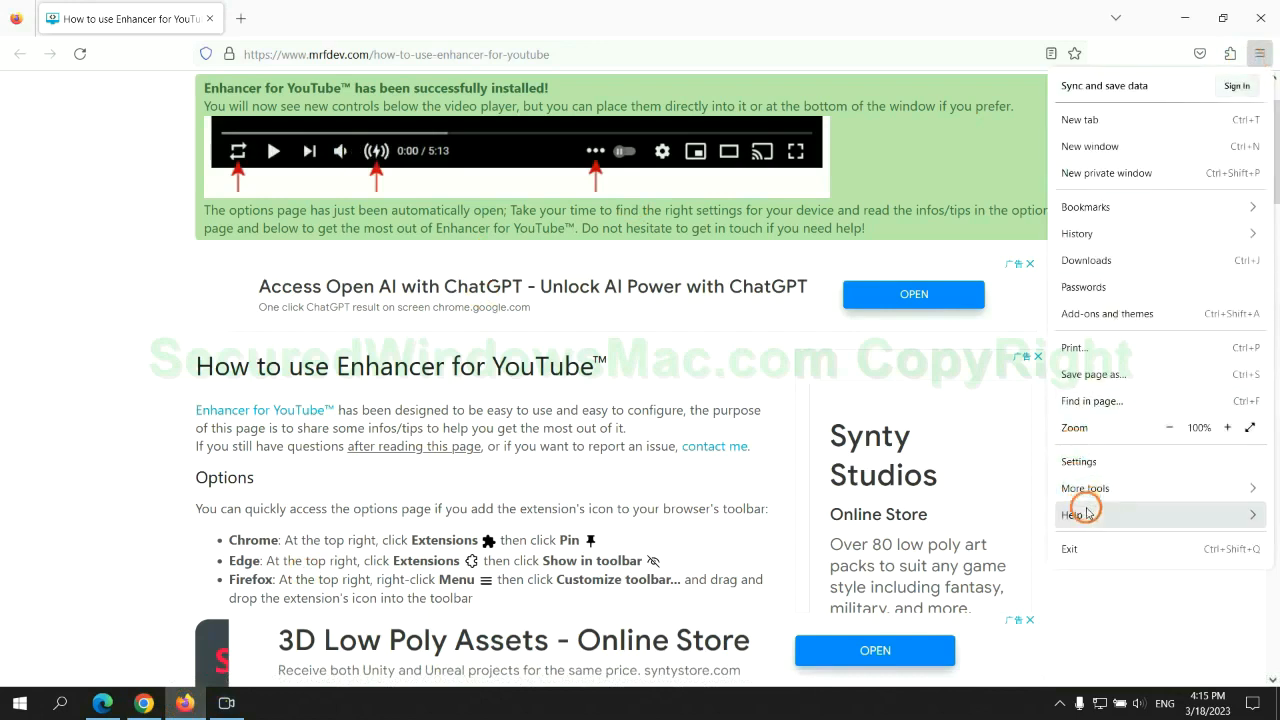
pyautogui.click(1076, 514)
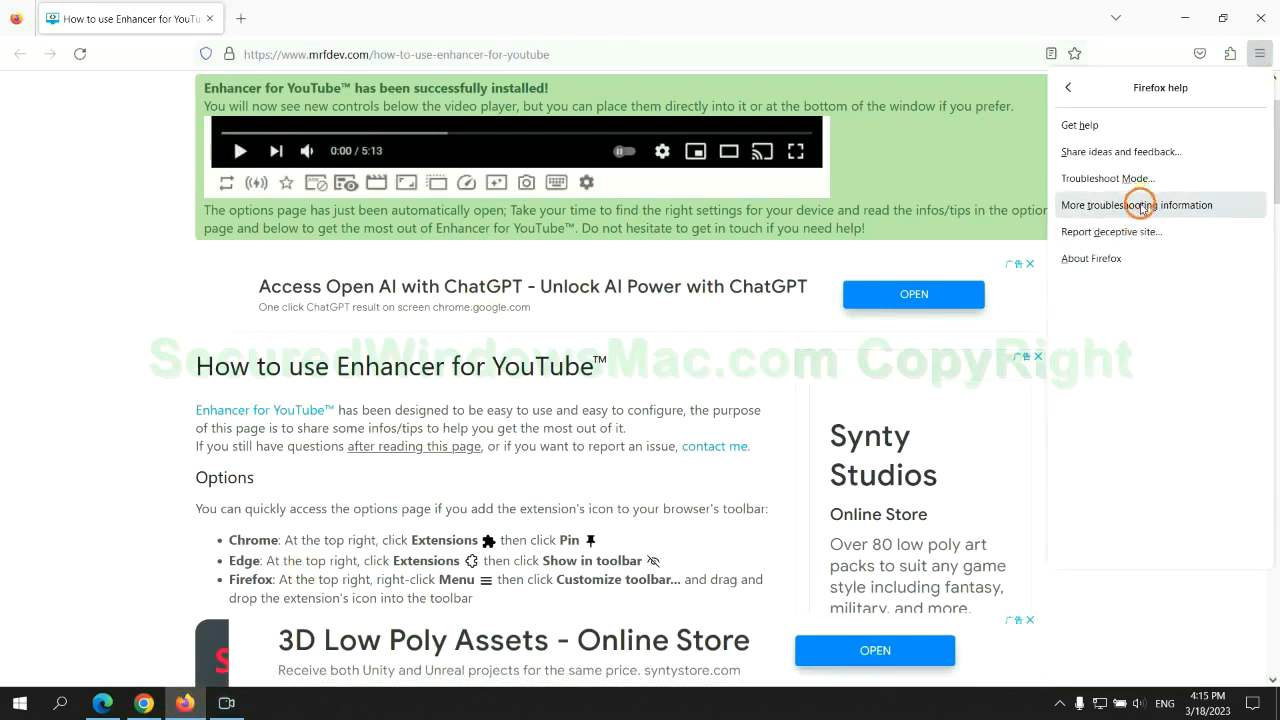
pyautogui.click(1136, 204)
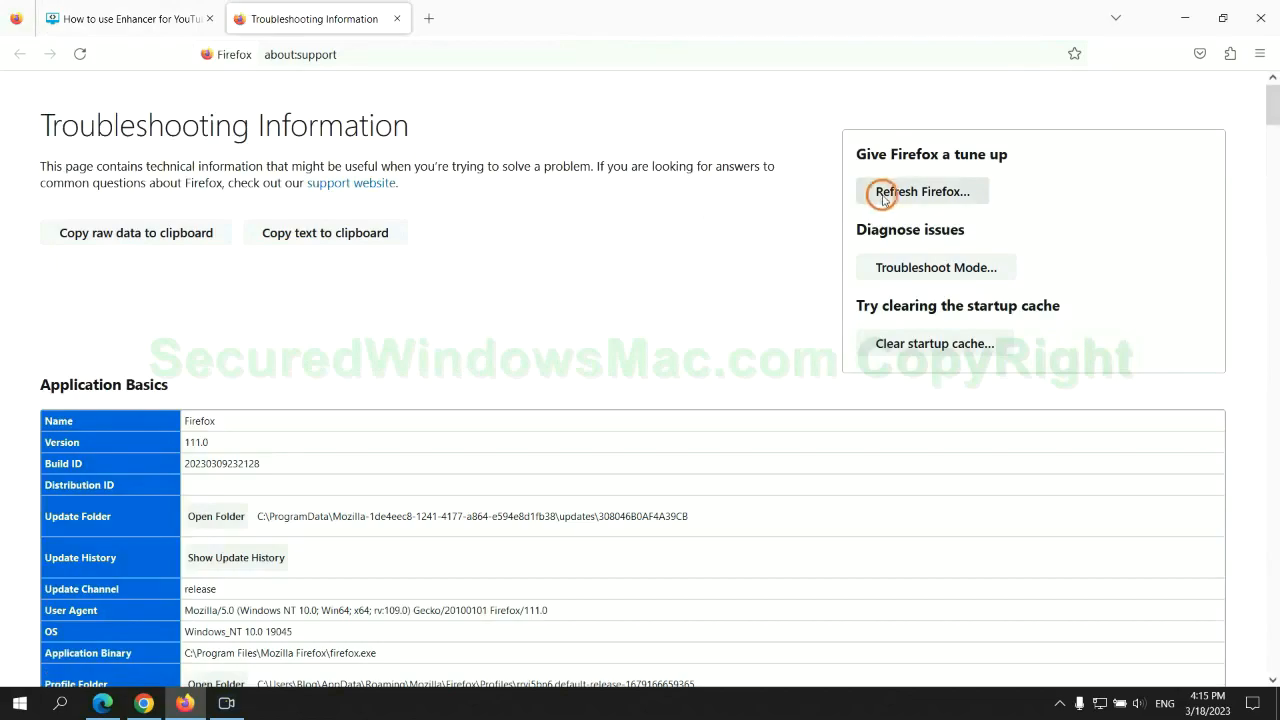
pyautogui.click(920, 192)
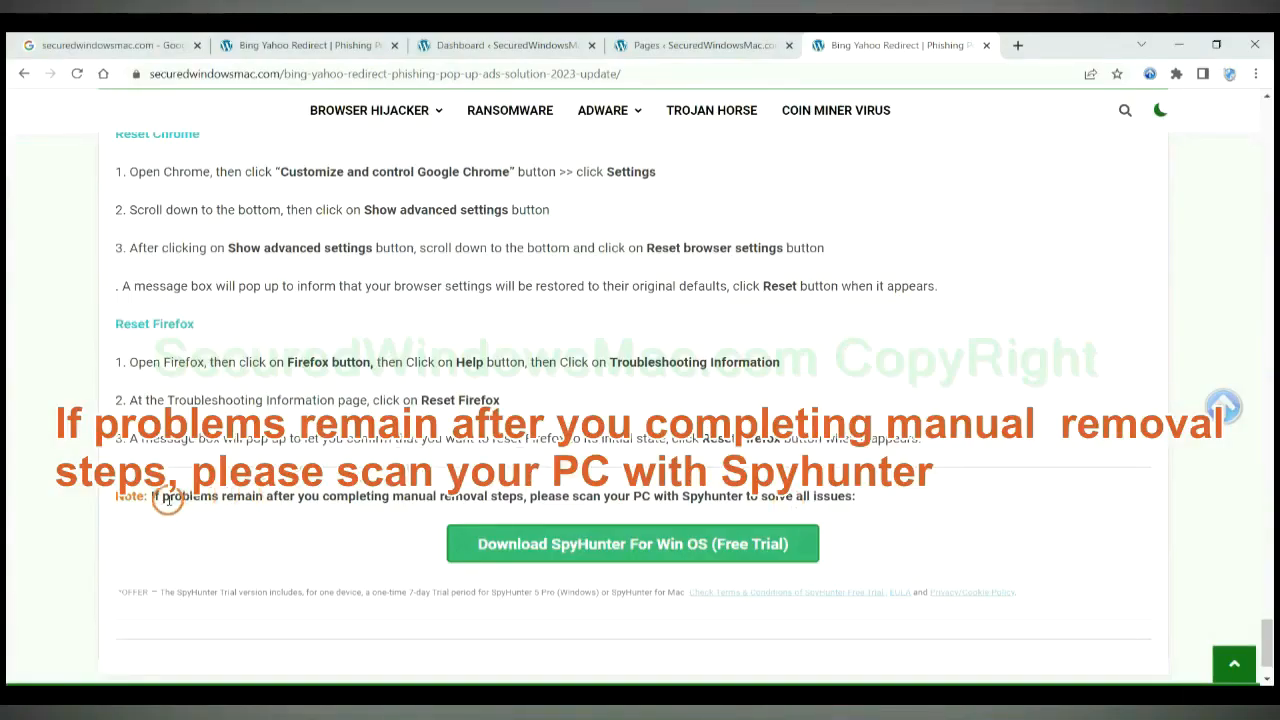
# Highlight the closing note 'If problems remain' recommending a SpyHunter scan.
pyautogui.moveTo(150, 496); pyautogui.dragTo(268, 496)
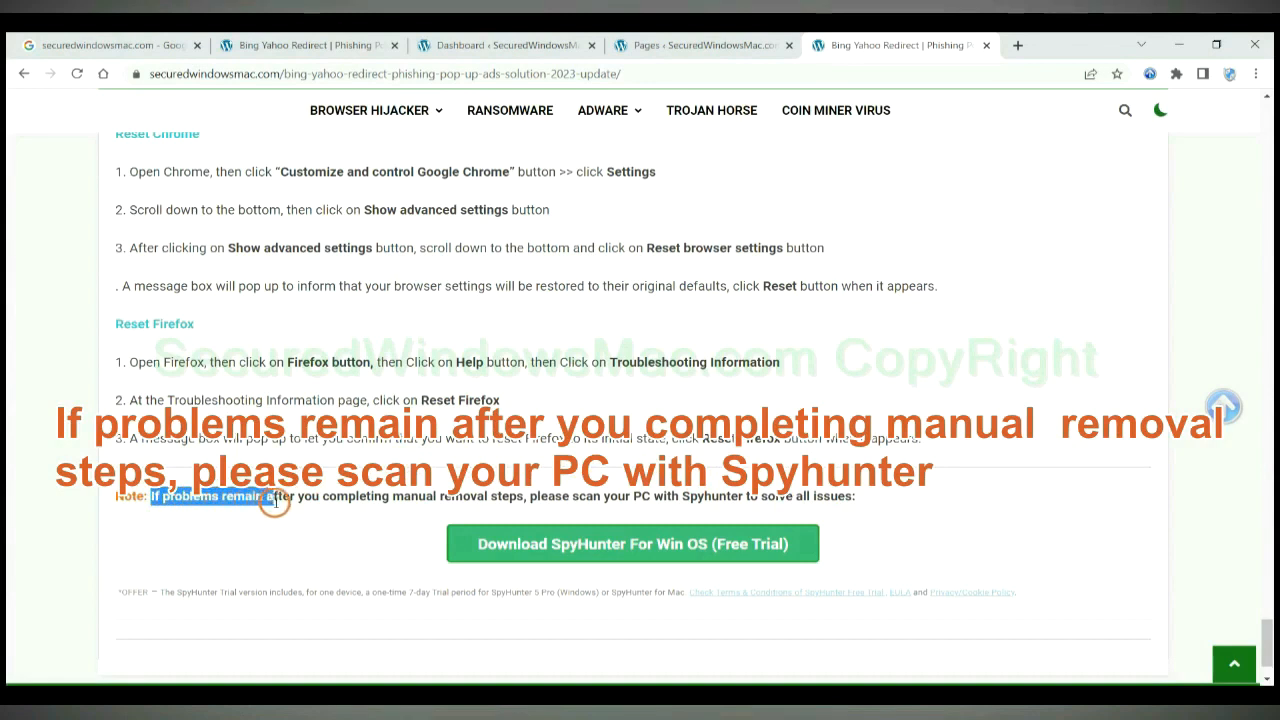